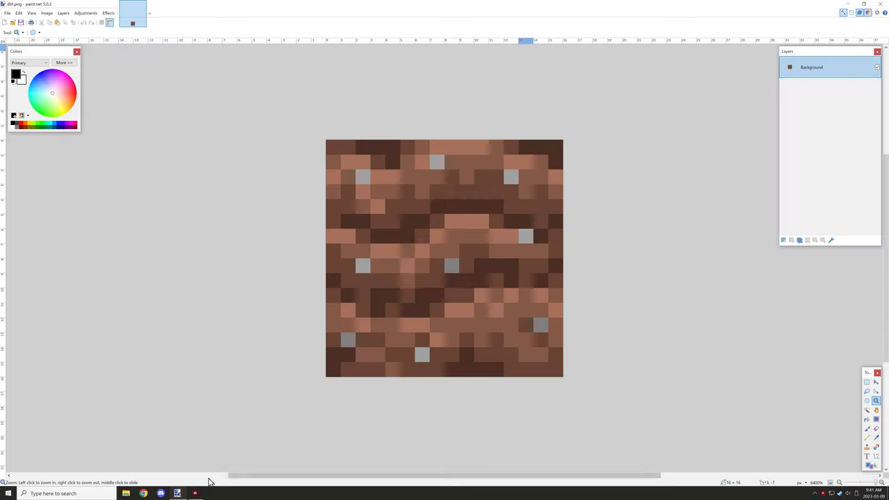
# - Start a blank canvas and paint diagonal dark-furrow soil pixels onto it
pyautogui.click(47, 12)
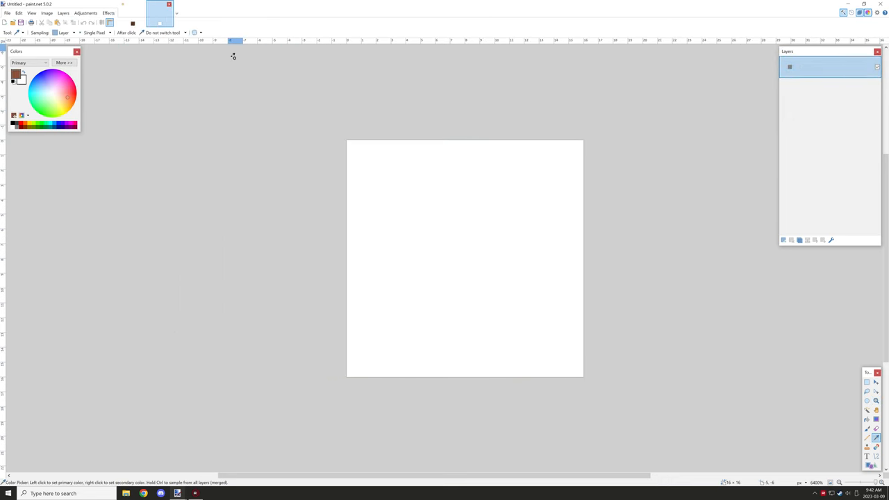
pyautogui.moveTo(334, 142); pyautogui.dragTo(555, 363)
pyautogui.write('fertile_soil')
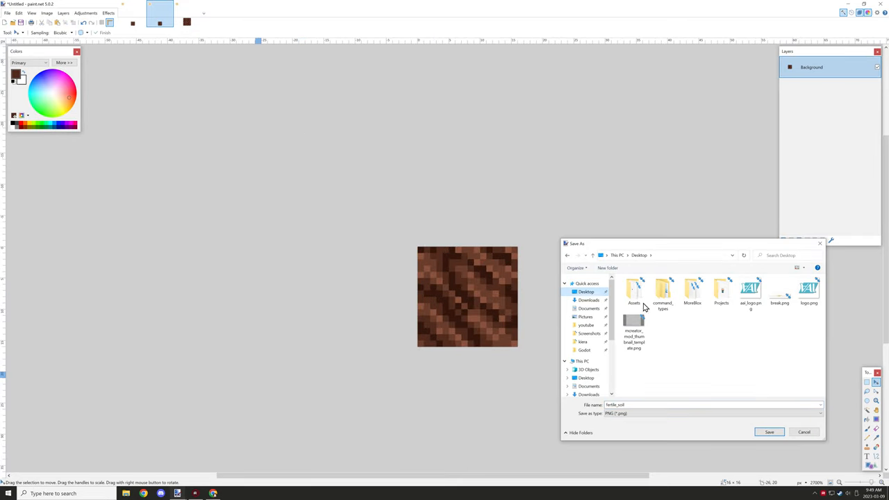
# - Save the tilled soil texture, then draw and save the striped side texture
pyautogui.click(770, 432)
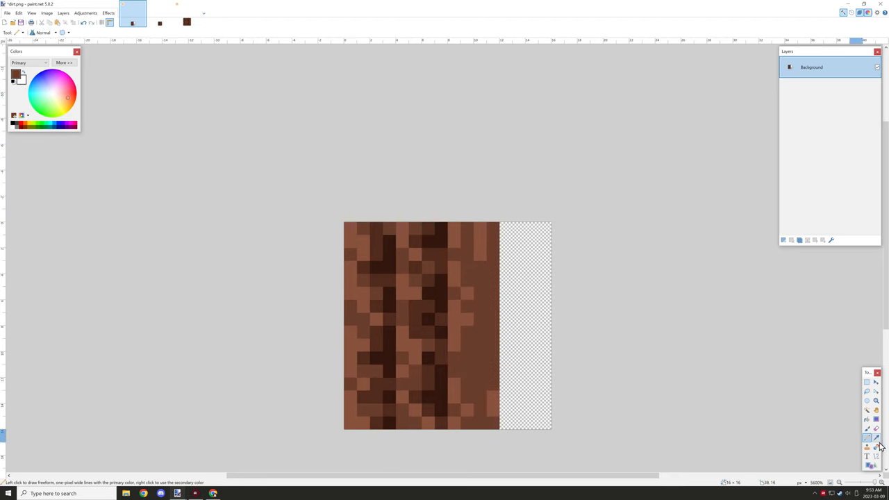
pyautogui.click(869, 439)
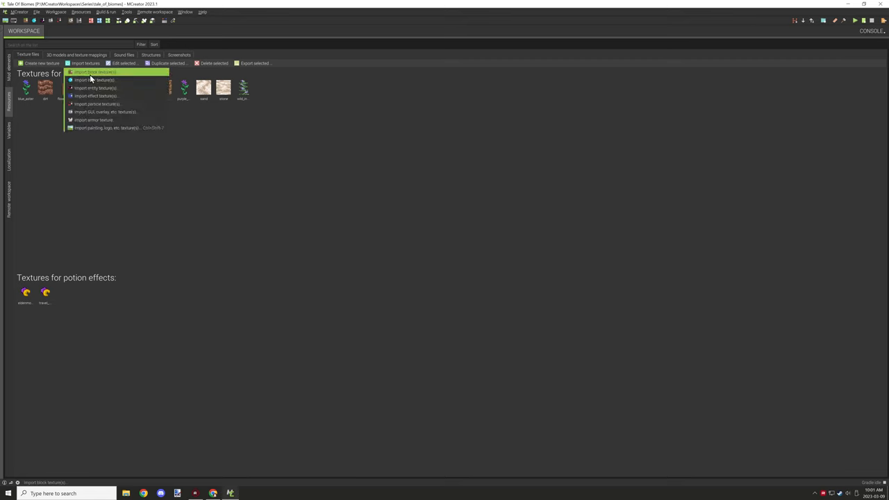
# - Add a Block mod element named FertileSoil using the imported soil texture
pyautogui.click(94, 72)
pyautogui.write('Tille')
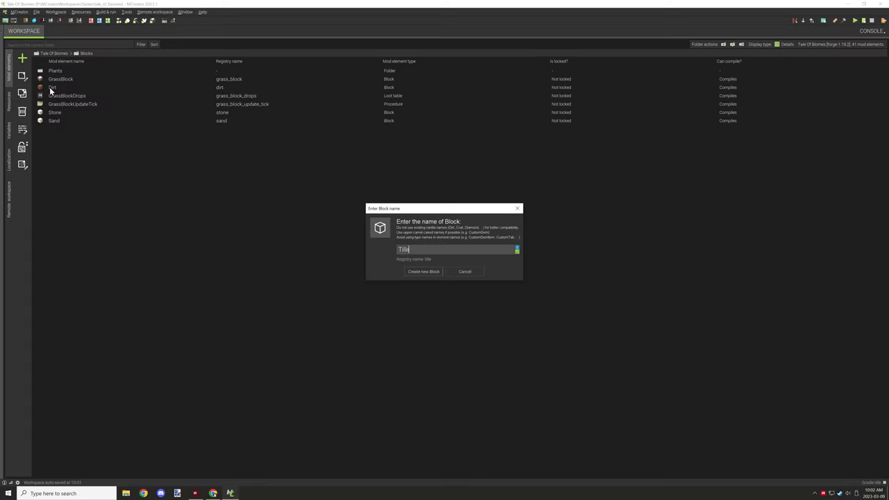
pyautogui.write('Fertile')
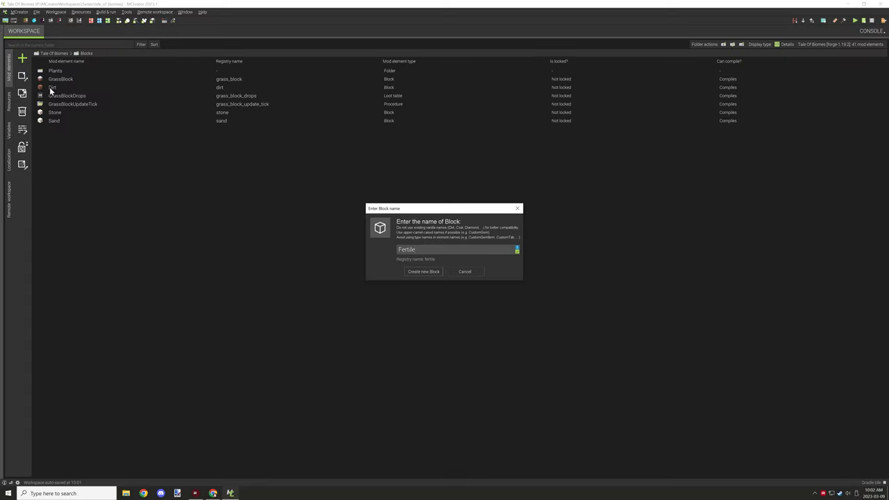
pyautogui.write('Soil')
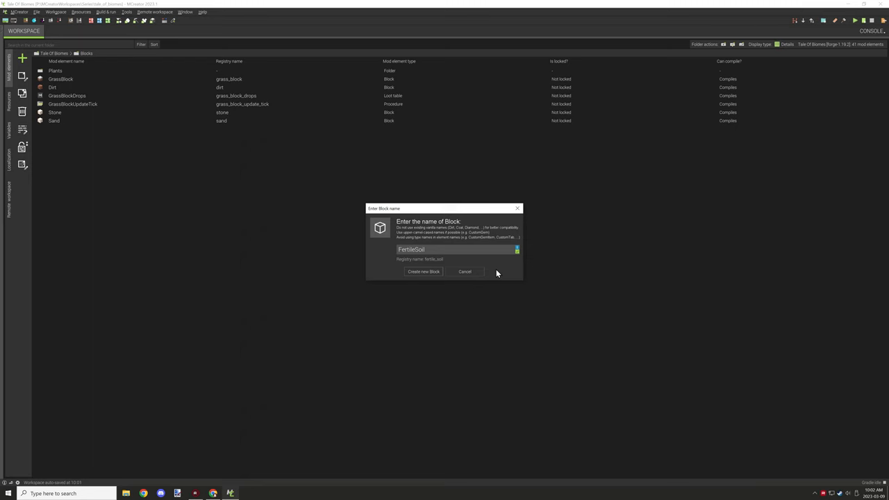
pyautogui.click(422, 271)
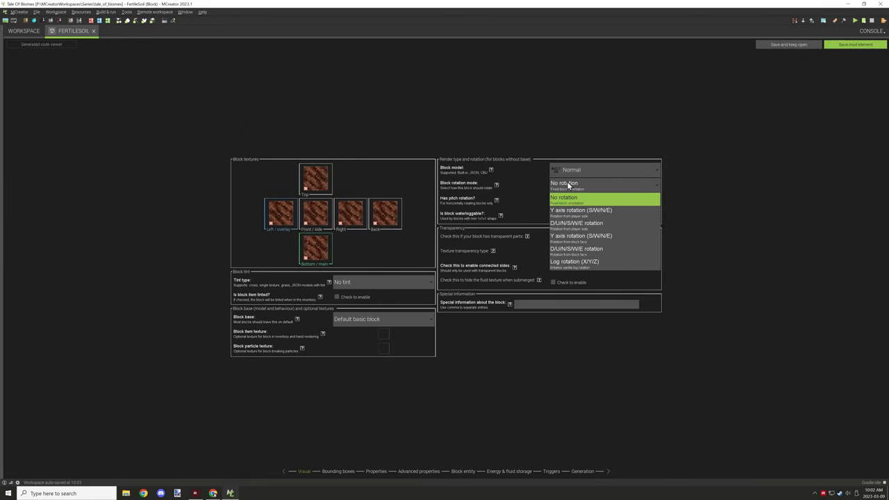
# - Keep no rotation and copy Dirt's name, material and sound setup onto FertileSoil
pyautogui.click(604, 253)
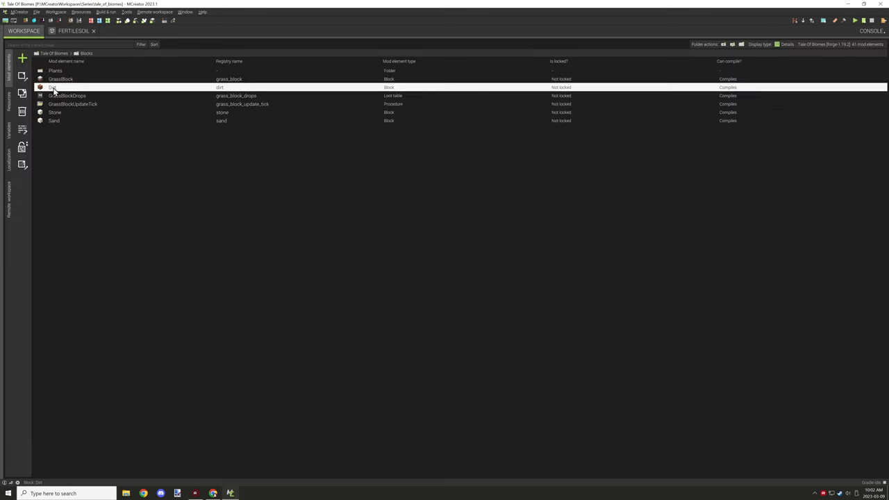
pyautogui.doubleClick(53, 86)
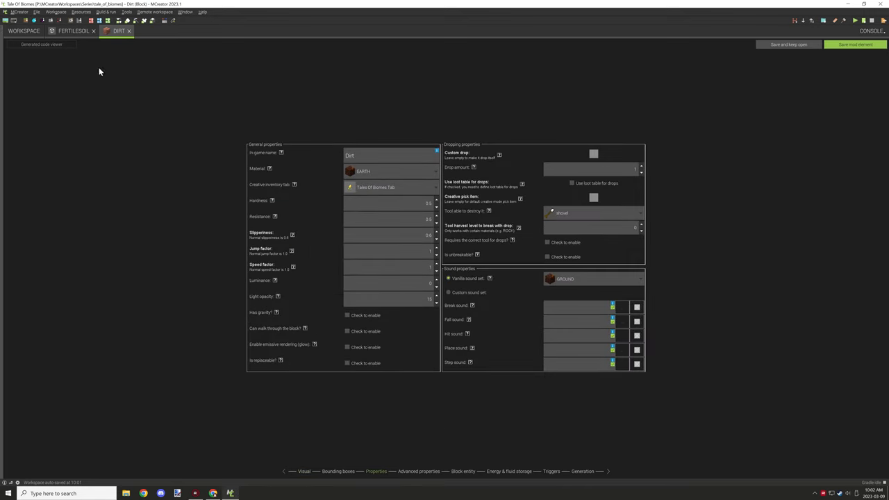
pyautogui.click(72, 30)
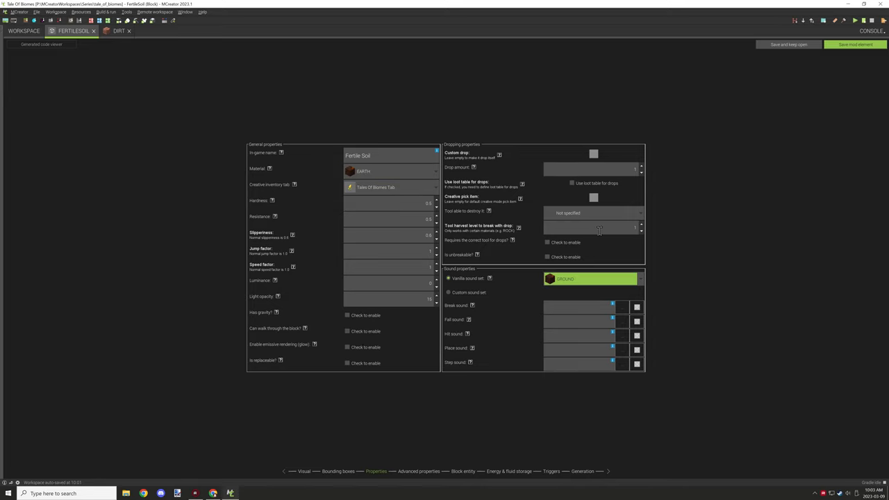
# - Set FertileSoil's advanced properties: dirt map colour and push reaction, then continue
pyautogui.click(594, 212)
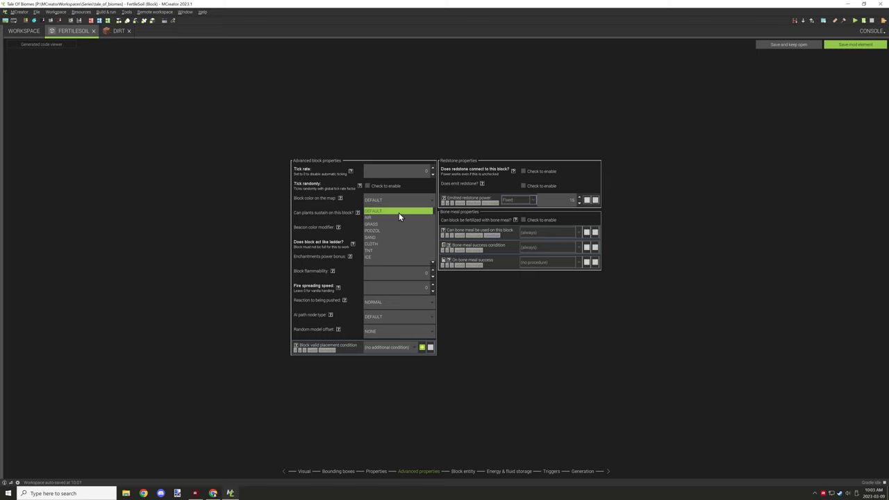
pyautogui.click(372, 212)
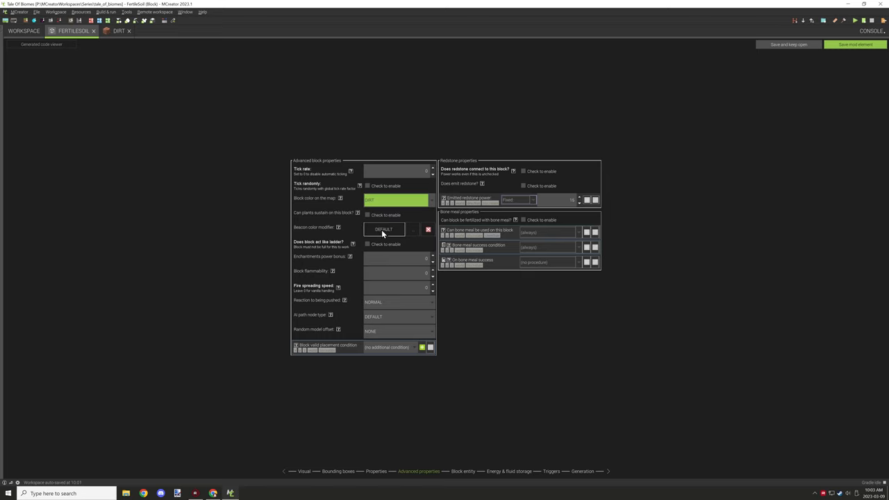
pyautogui.click(396, 200)
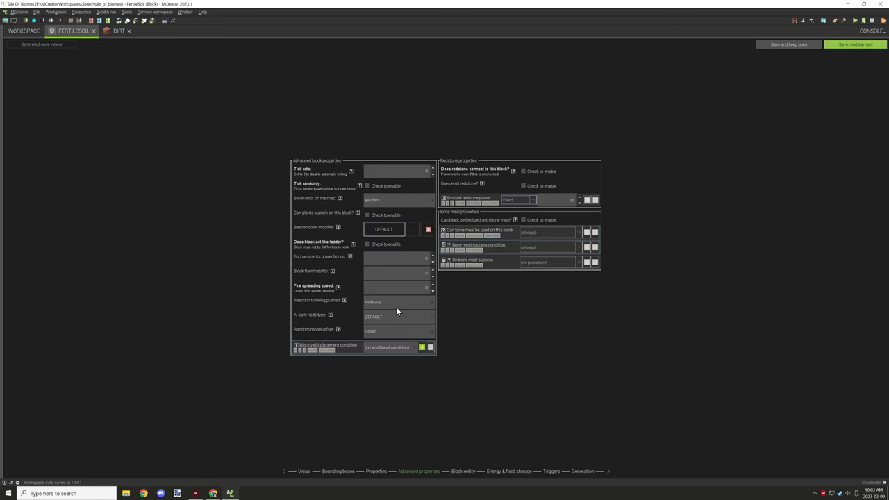
pyautogui.click(397, 317)
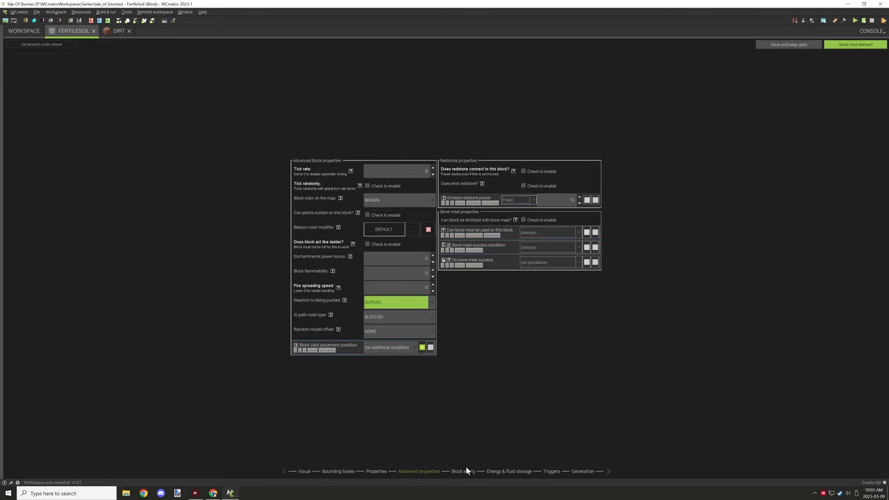
pyautogui.click(508, 472)
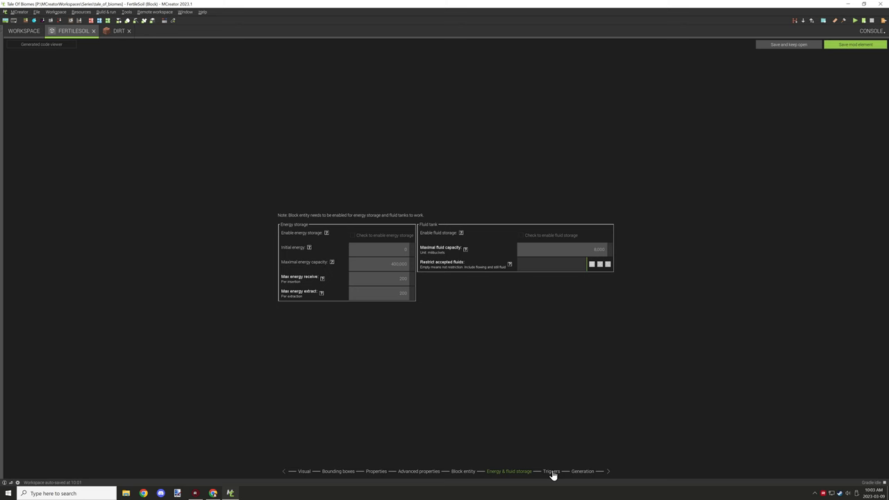
# - Create procedure FertileSoilOnBlockRightClicked on the right-click trigger and continue to generation
pyautogui.click(550, 472)
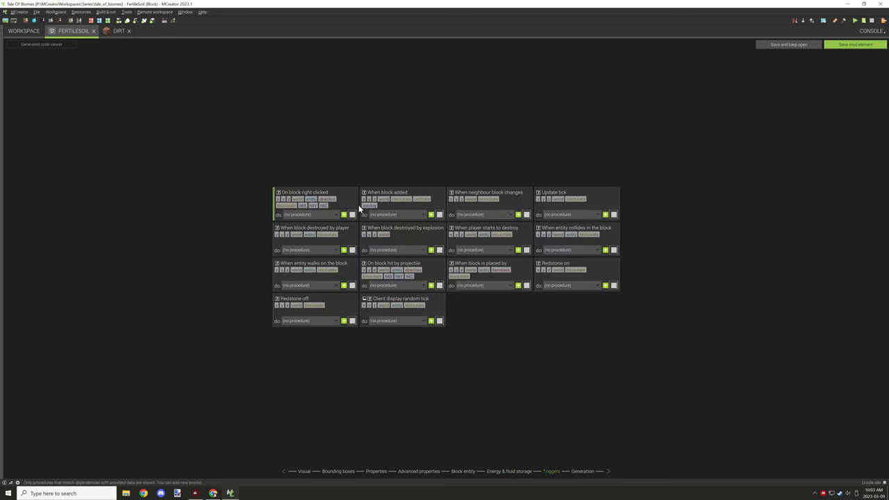
pyautogui.click(345, 214)
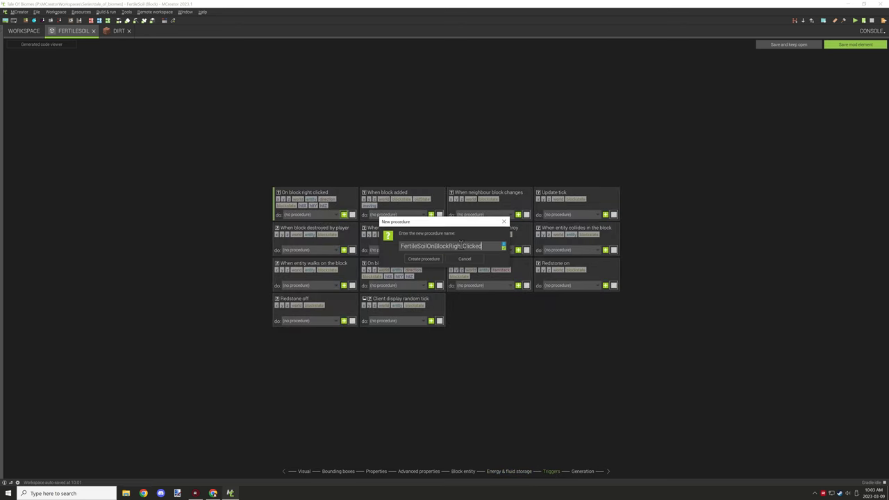
pyautogui.click(424, 258)
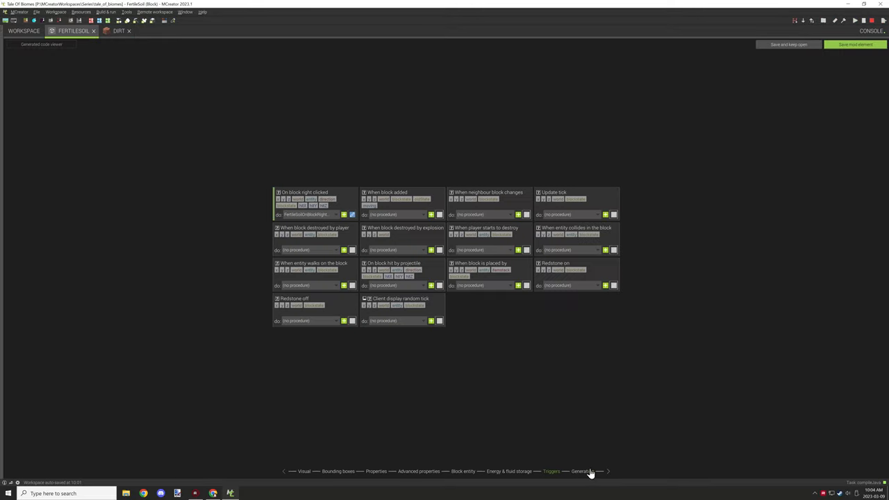
pyautogui.click(582, 471)
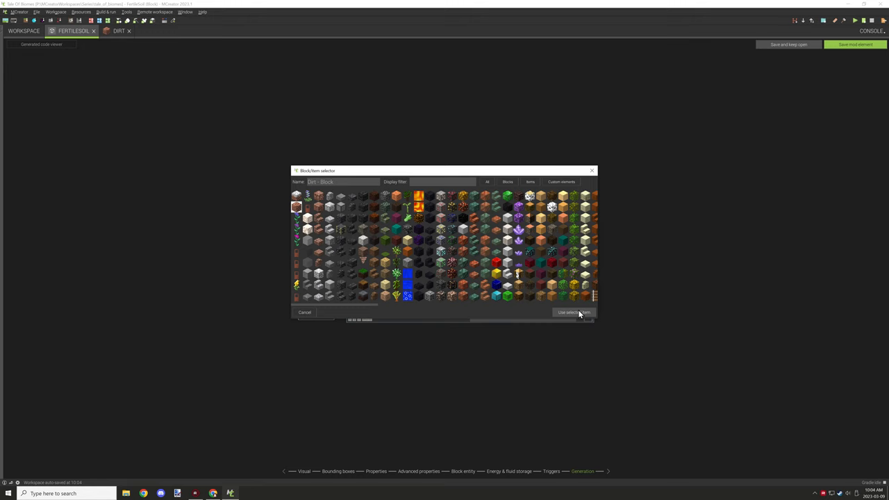
# - Confirm replaceable blocks and restriction biomes, then review the generation shape choices
pyautogui.click(573, 311)
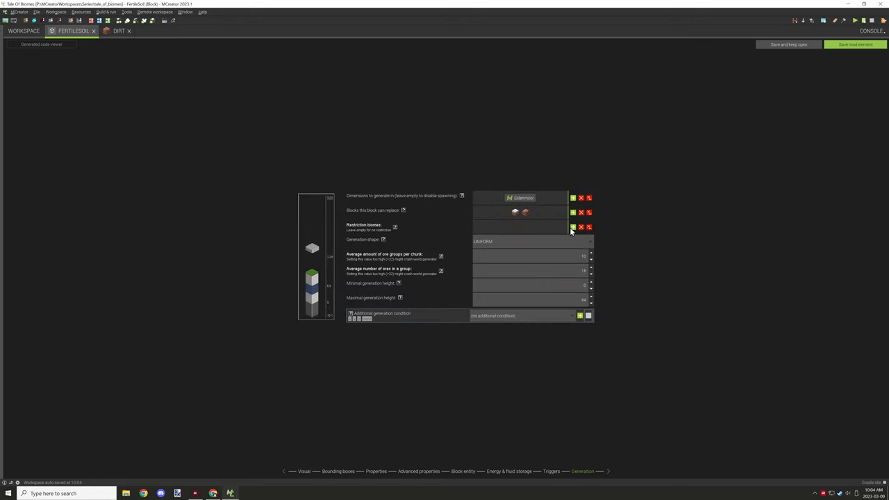
pyautogui.click(572, 228)
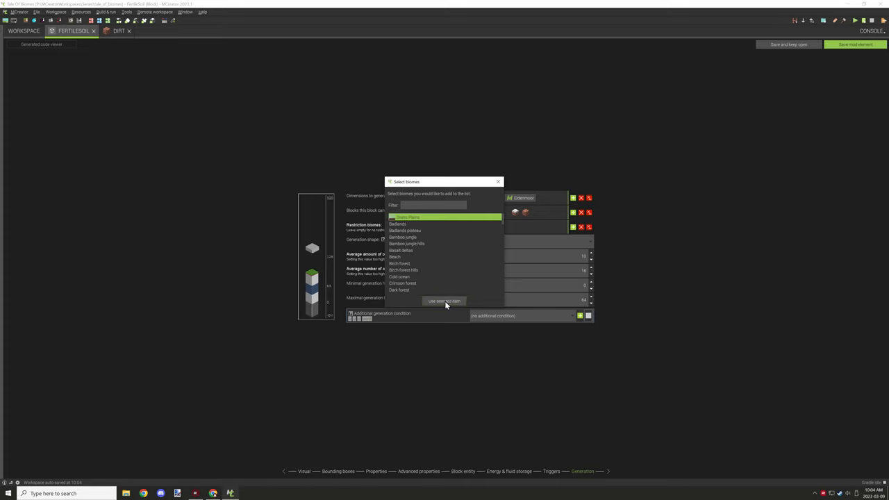
pyautogui.click(444, 300)
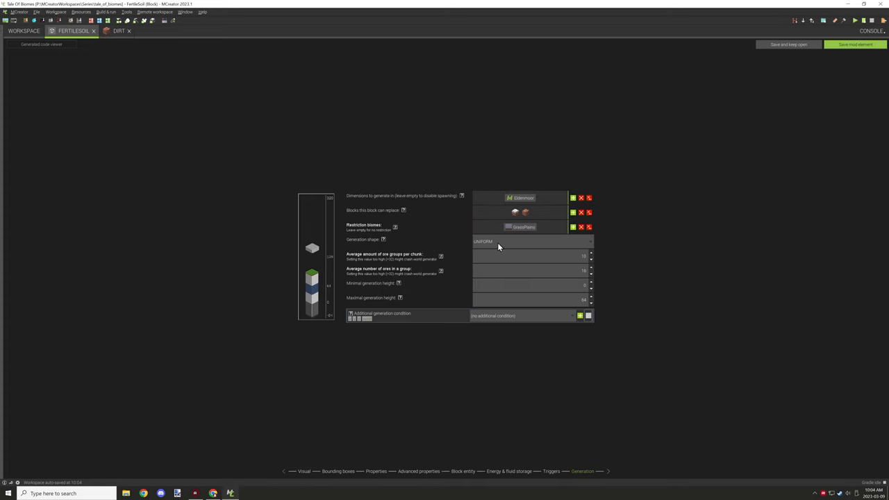
pyautogui.click(530, 242)
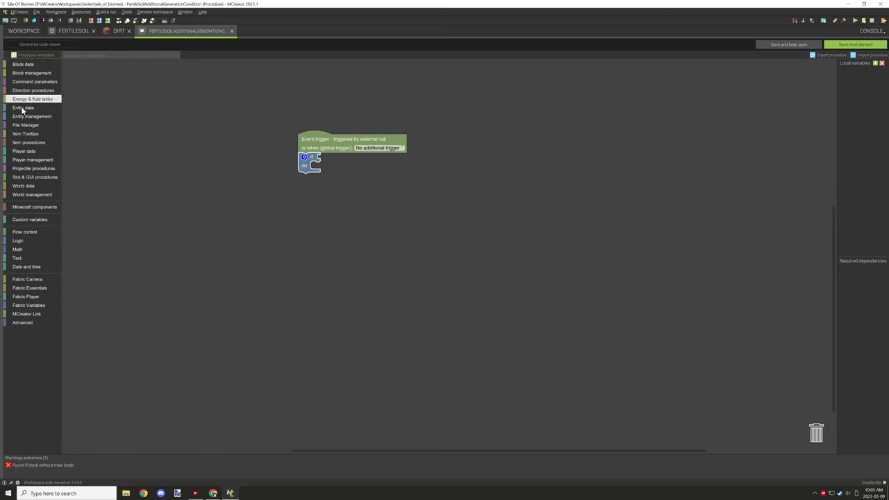
# - Pick the generation shape after comparing the Uniform and Triangle options
pyautogui.click(22, 108)
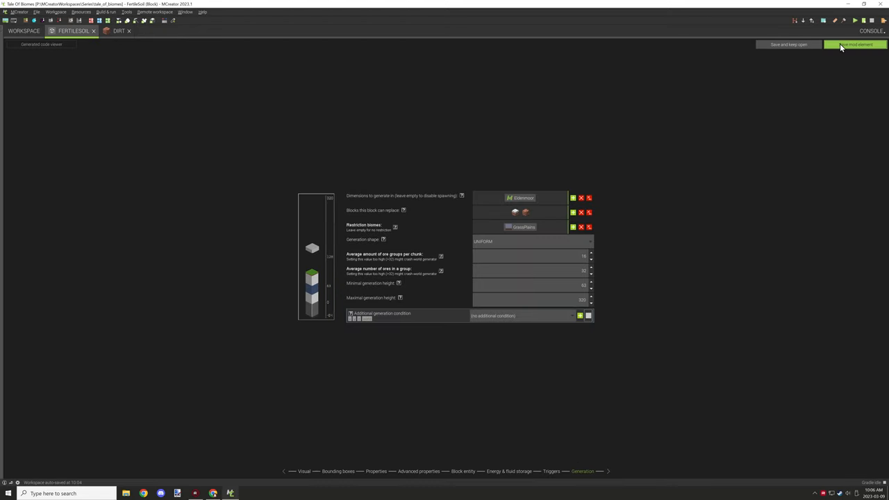
pyautogui.moveTo(839, 52)
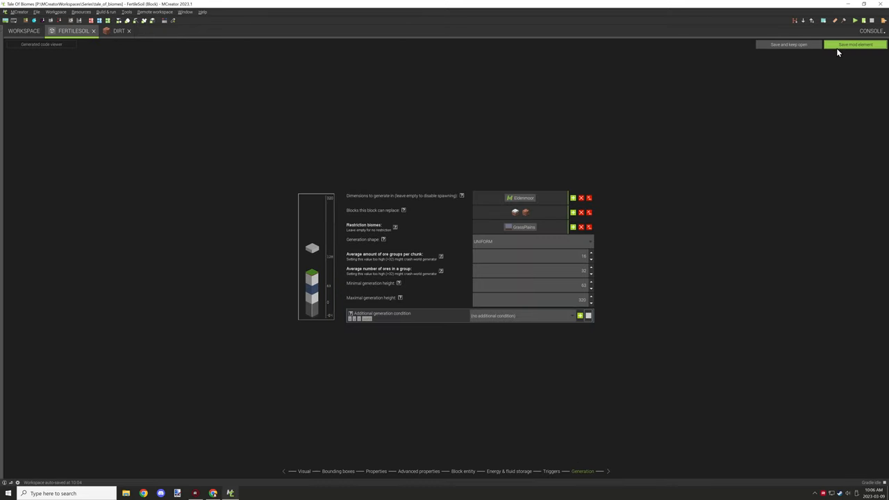
pyautogui.click(530, 242)
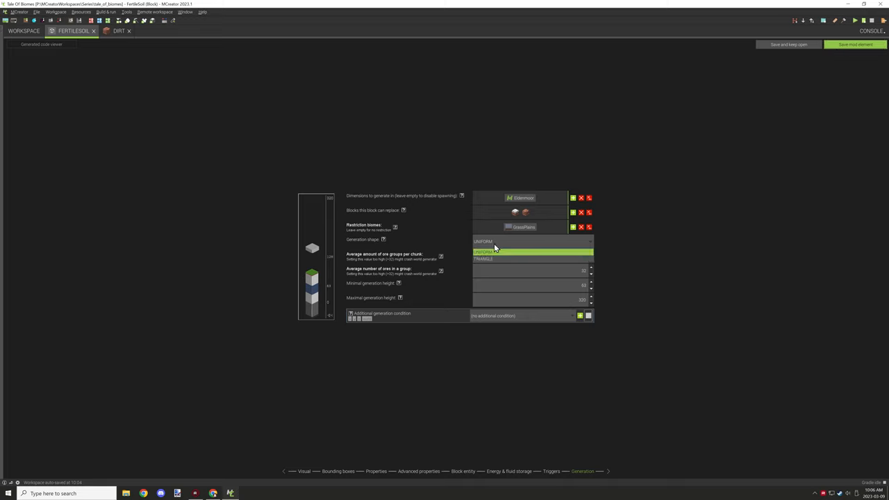
pyautogui.click(484, 242)
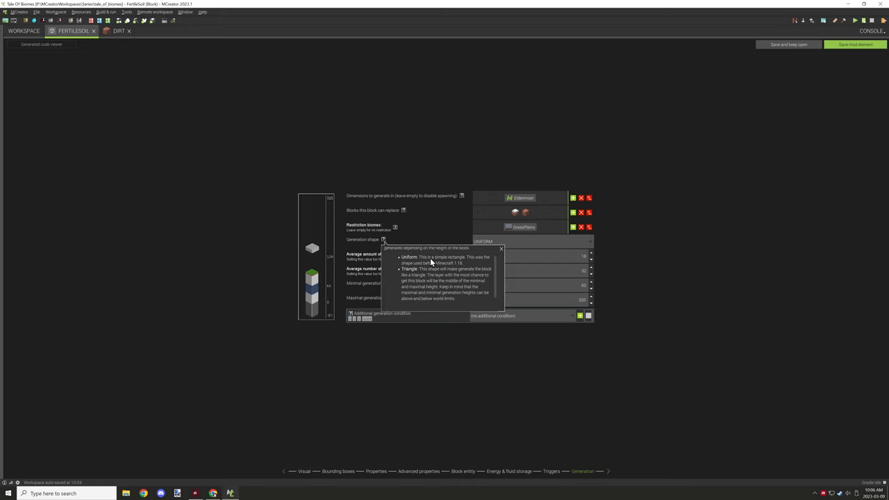
pyautogui.moveTo(438, 283)
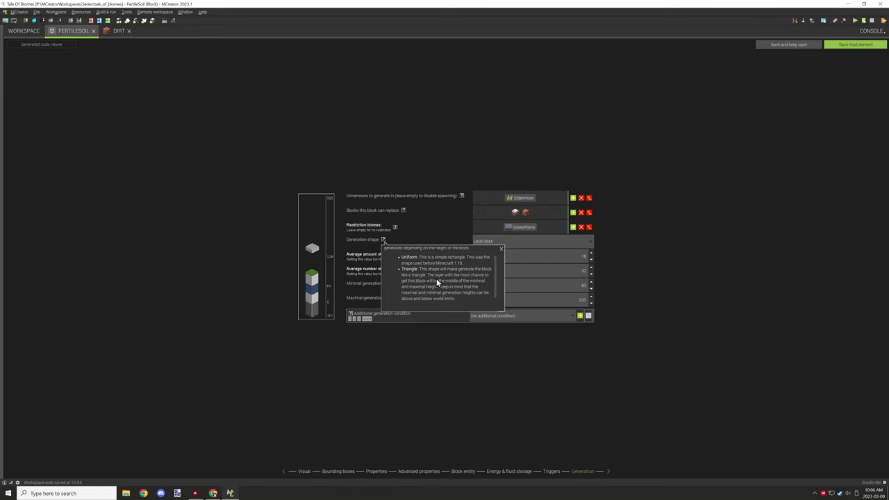
pyautogui.moveTo(464, 278)
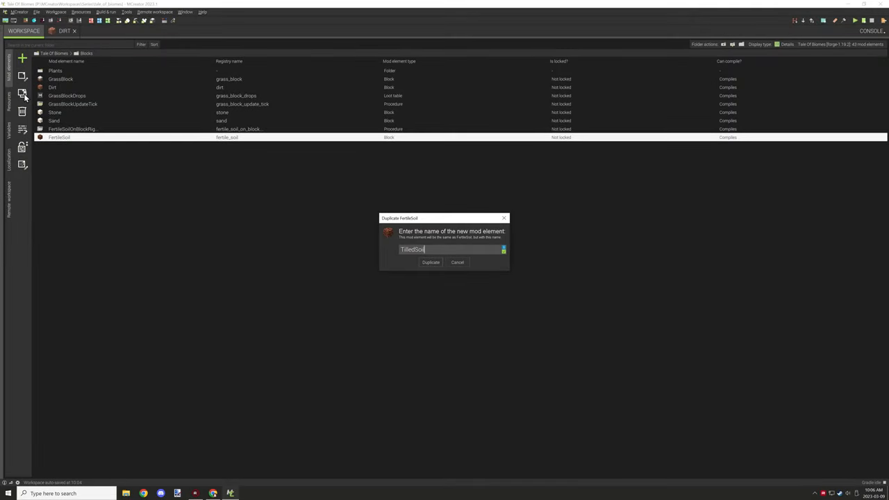
# - Duplicate FertileSoil as TilledSoil and begin replacing a face texture
pyautogui.click(430, 263)
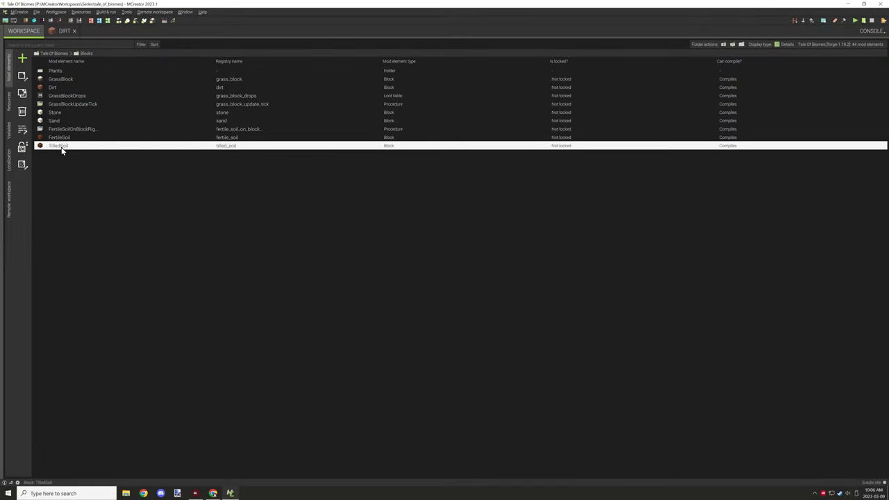
pyautogui.doubleClick(58, 146)
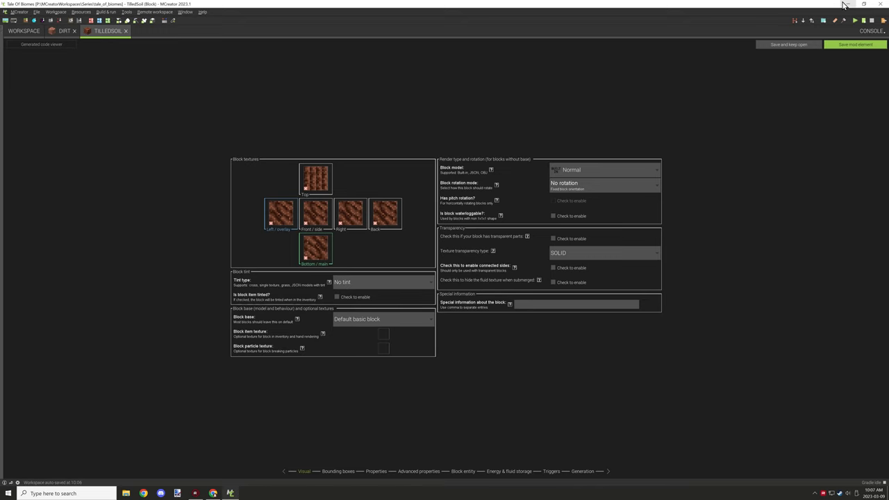
pyautogui.click(866, 5)
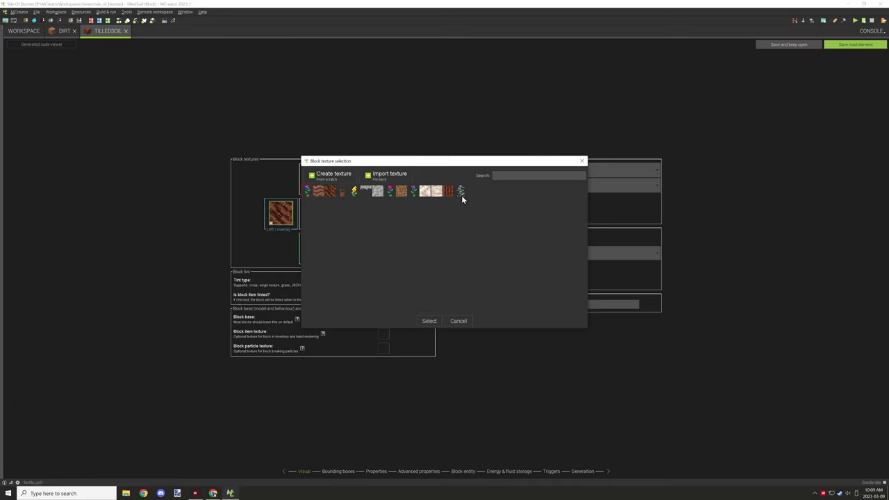
# - Import the new soil PNGs and apply them to two TilledSoil faces, then move to bounding boxes
pyautogui.click(389, 175)
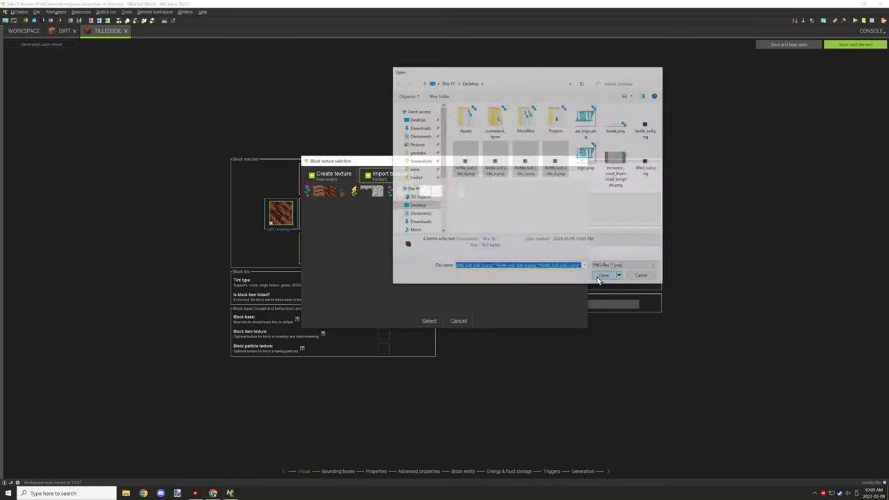
pyautogui.click(603, 275)
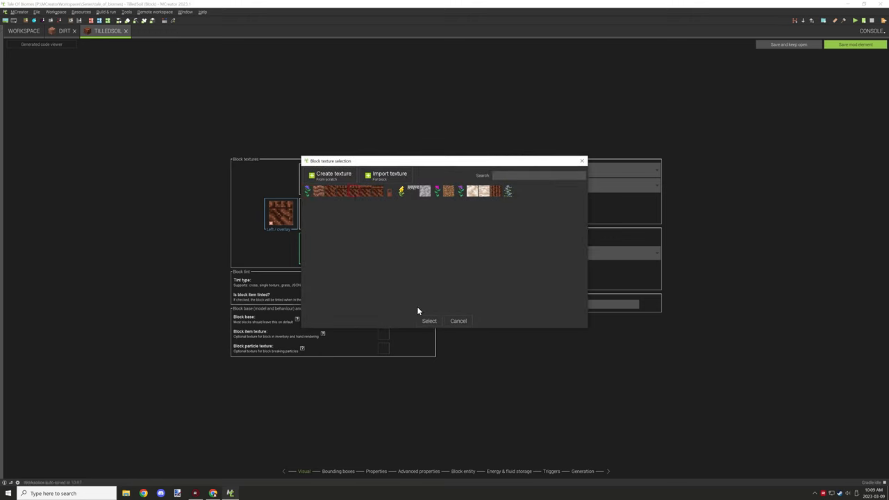
pyautogui.click(428, 319)
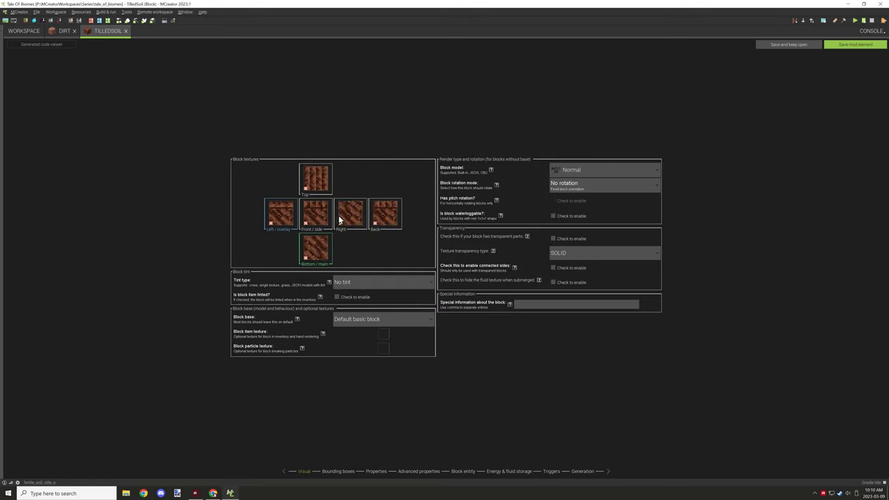
pyautogui.click(280, 214)
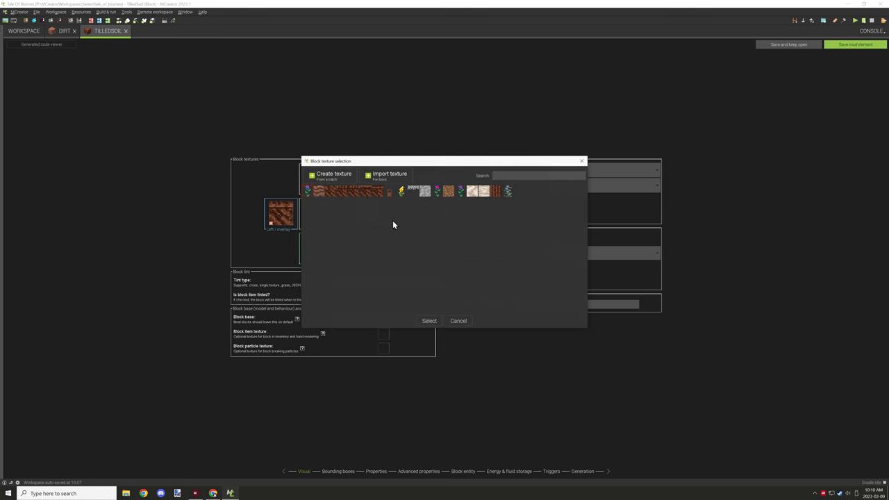
pyautogui.click(430, 319)
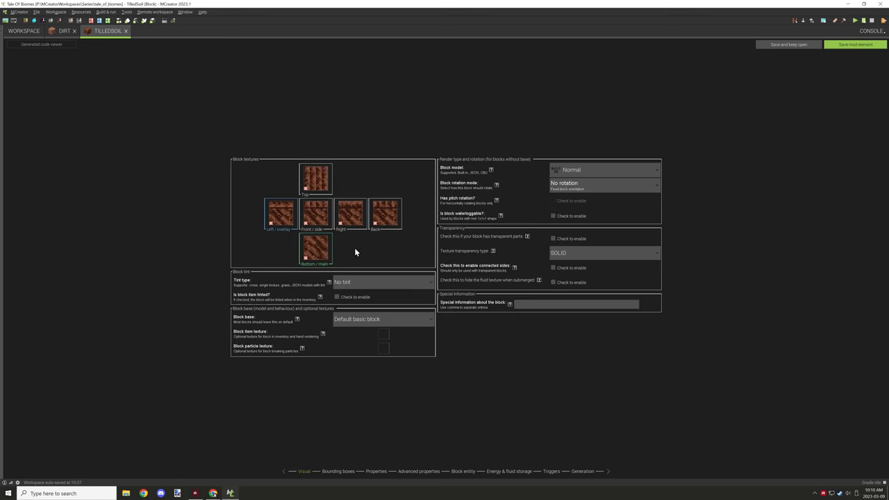
pyautogui.click(338, 471)
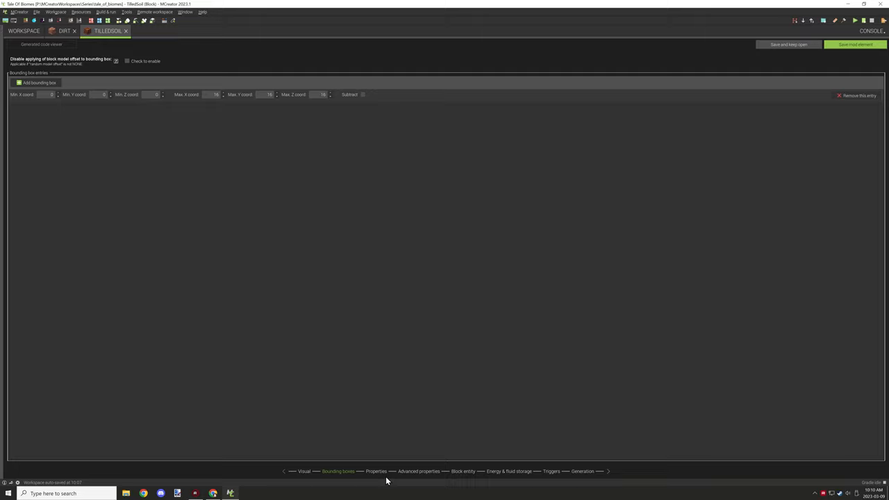
# - Set the block's Name in GUI to 'Tilled Soil', pass the remaining pages and save the element
pyautogui.click(375, 471)
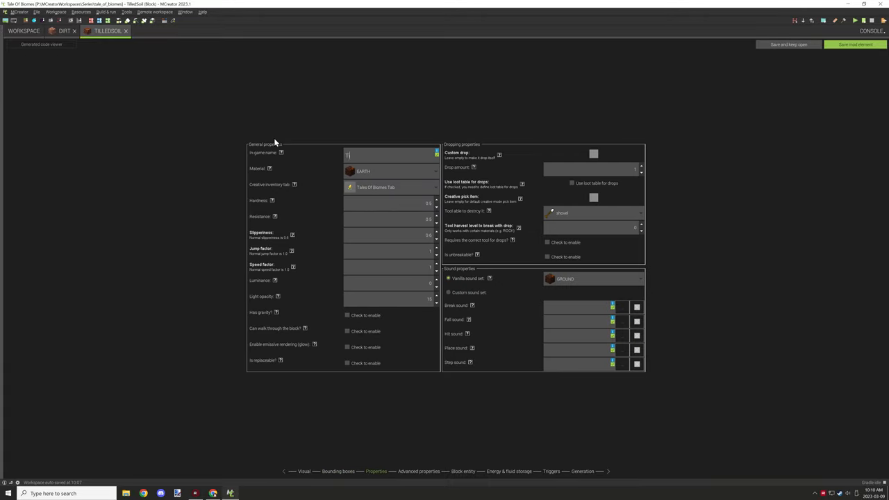
pyautogui.write('illed Soil')
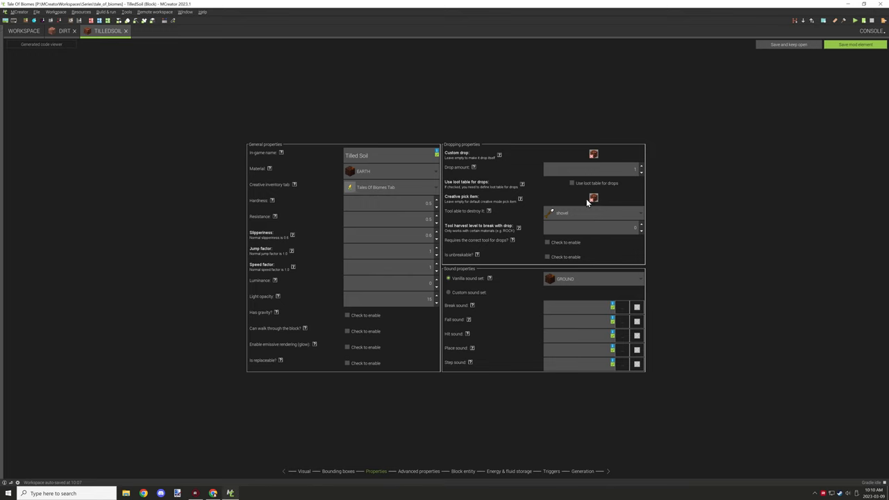
pyautogui.click(508, 470)
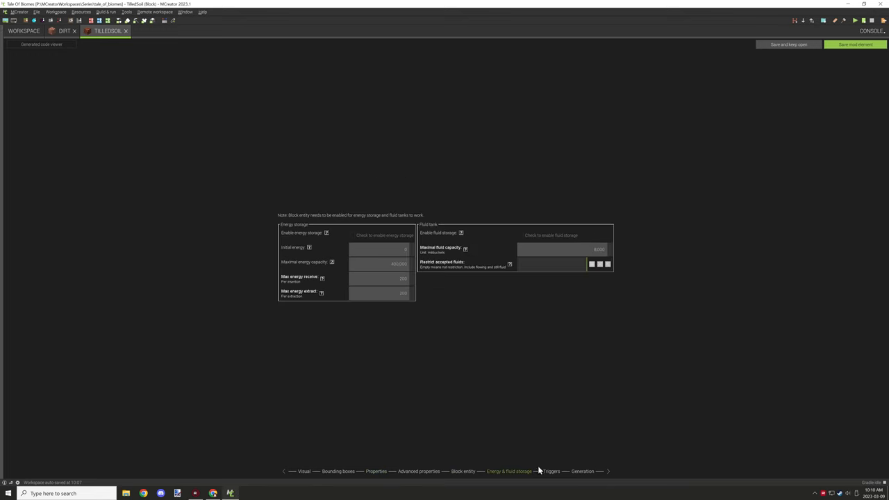
pyautogui.click(582, 471)
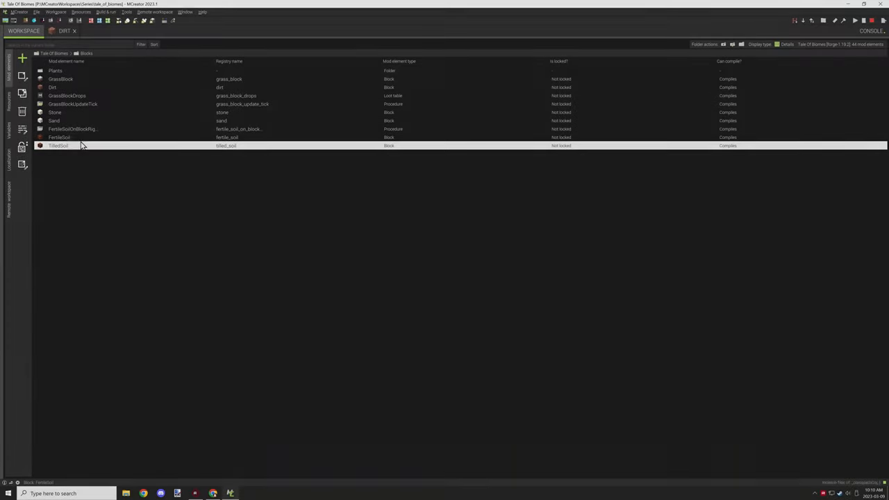
# - In the right-click procedure, add an If checking the entity's main-hand item type
pyautogui.doubleClick(72, 128)
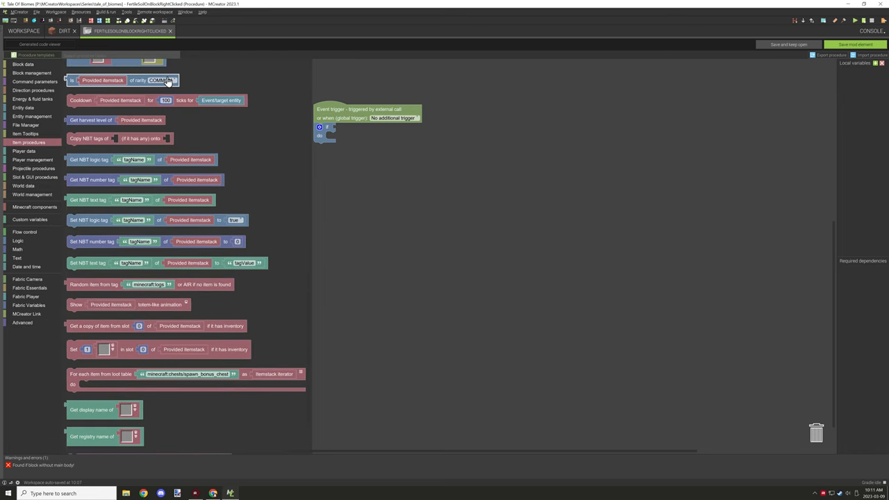
pyautogui.scroll(-3)
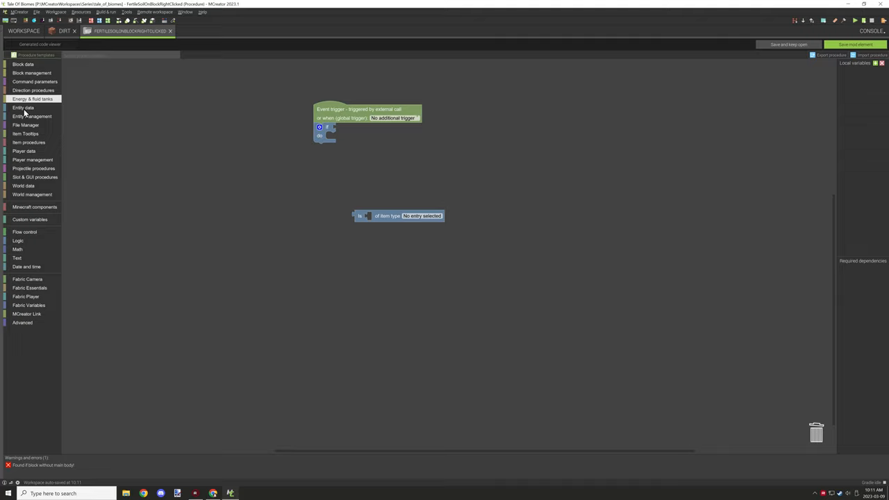
pyautogui.click(422, 216)
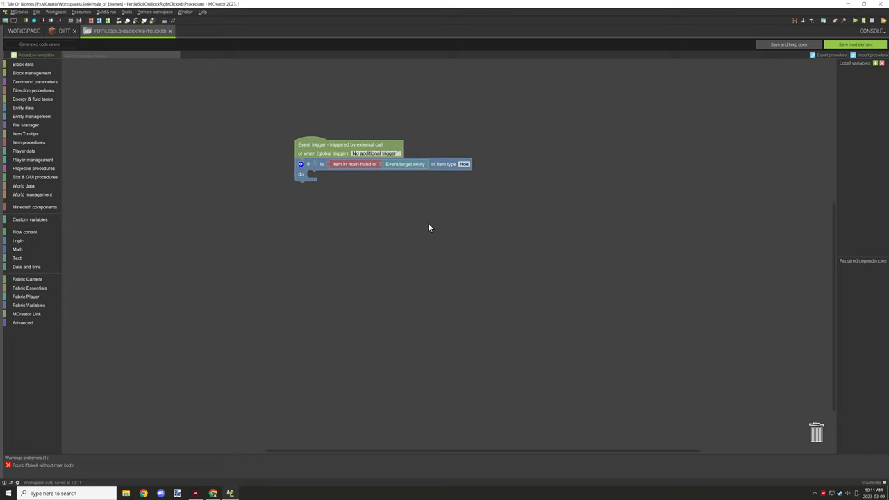
pyautogui.click(25, 230)
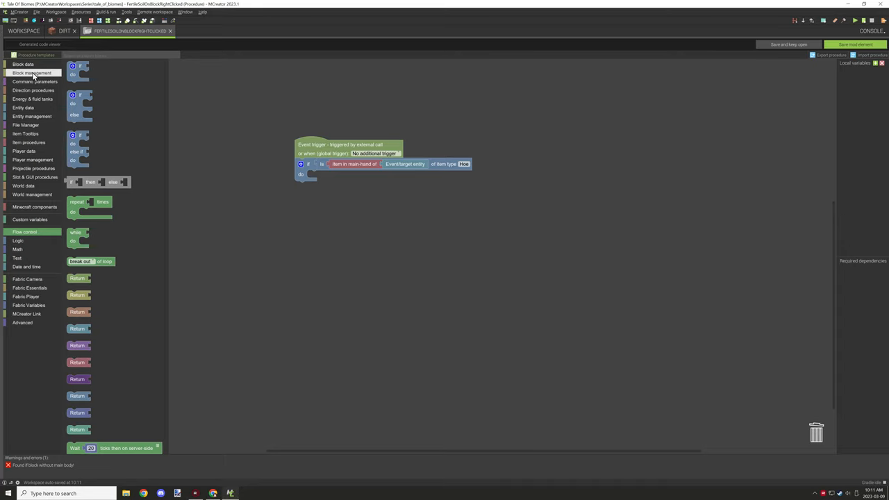
pyautogui.moveTo(29, 141)
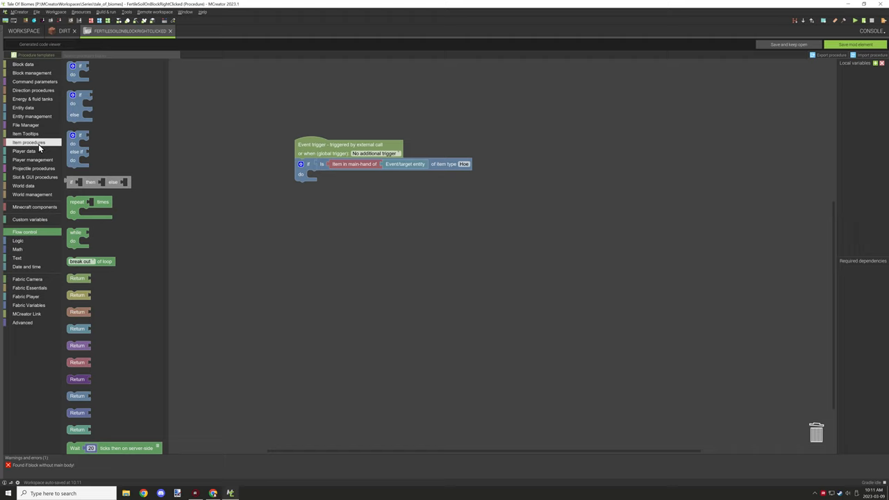
# - Add a 'Deal 1 damage to item in main hand' action inside the check
pyautogui.click(25, 230)
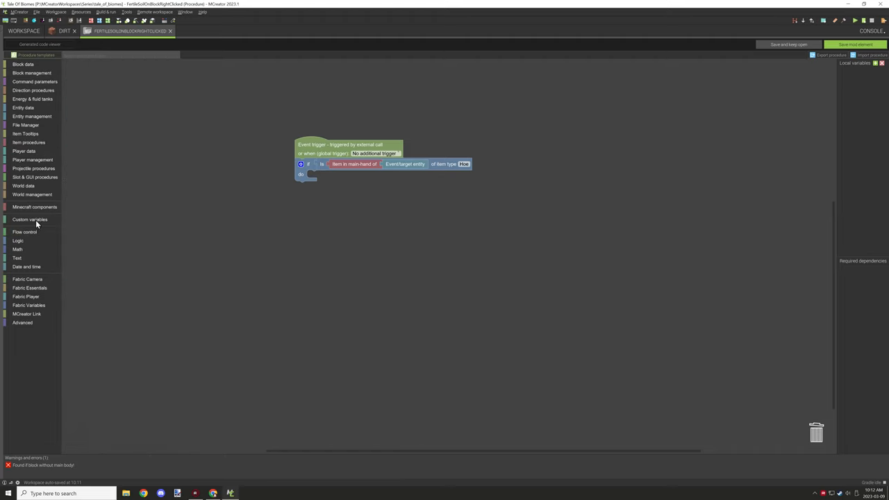
pyautogui.click(25, 231)
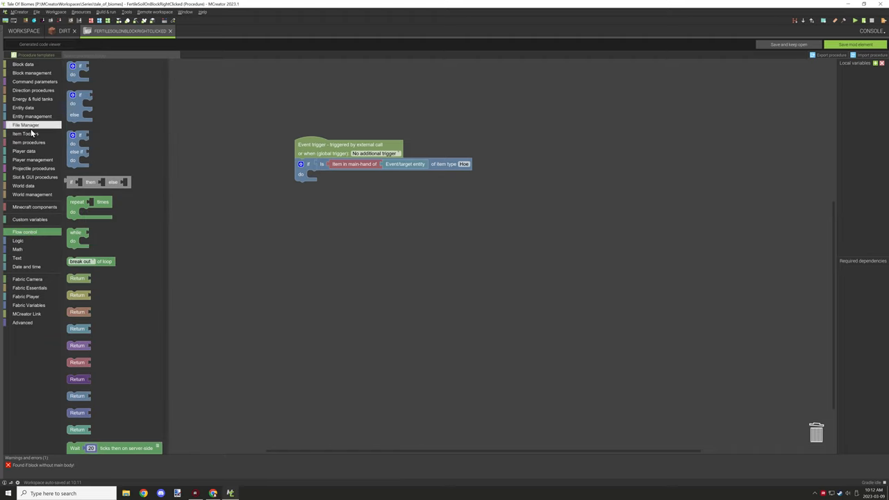
pyautogui.click(28, 142)
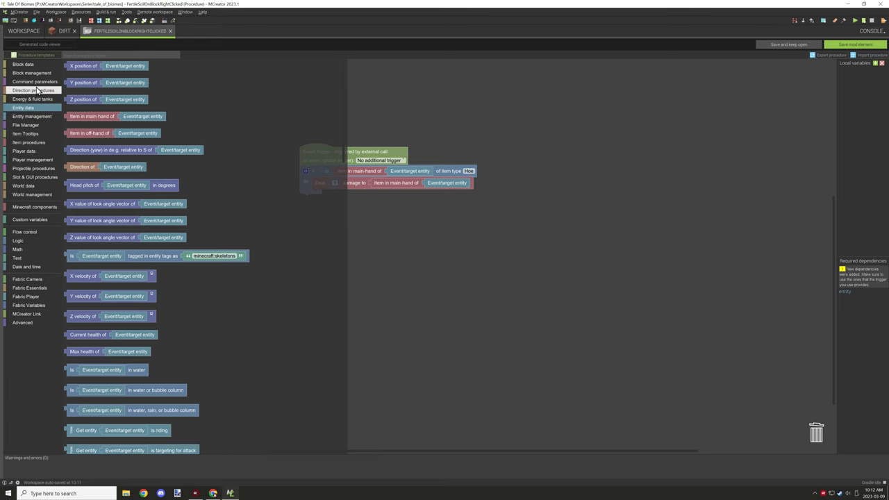
# - Add a Play sound step and choose the block.gravel sound for it
pyautogui.click(30, 116)
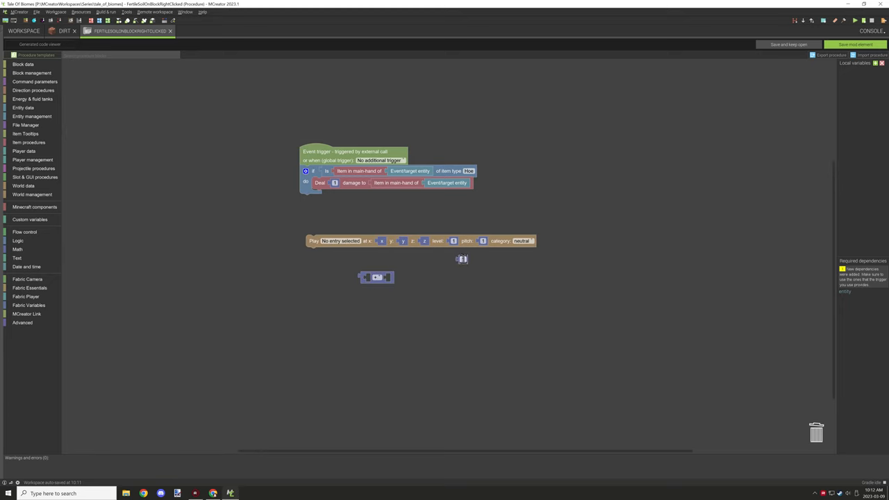
pyautogui.rightClick(378, 278)
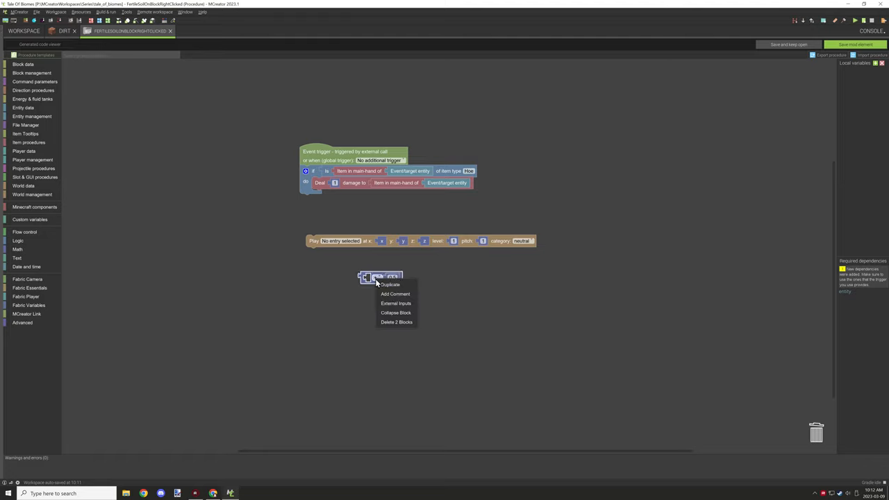
pyautogui.click(396, 302)
pyautogui.write('dirt')
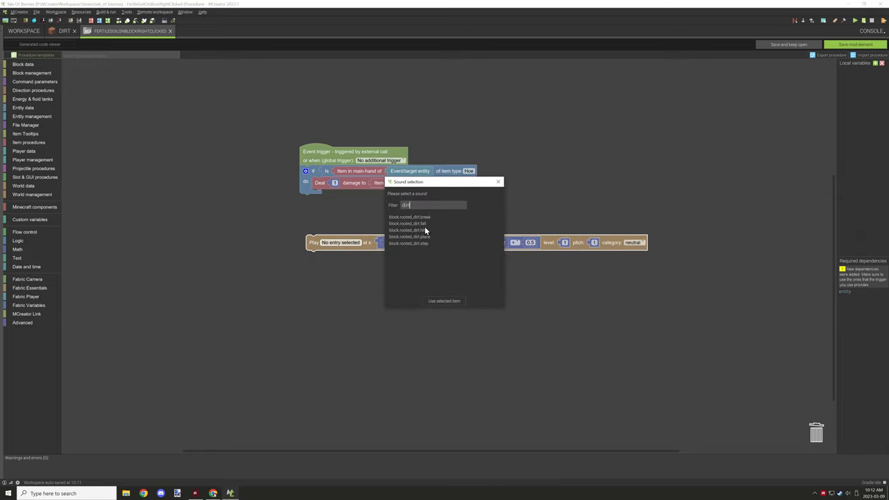
pyautogui.doubleClick(409, 236)
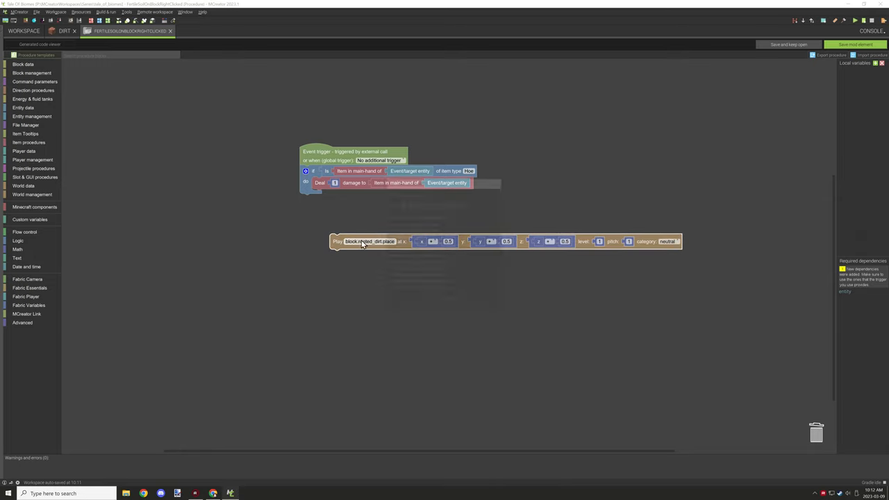
pyautogui.click(369, 242)
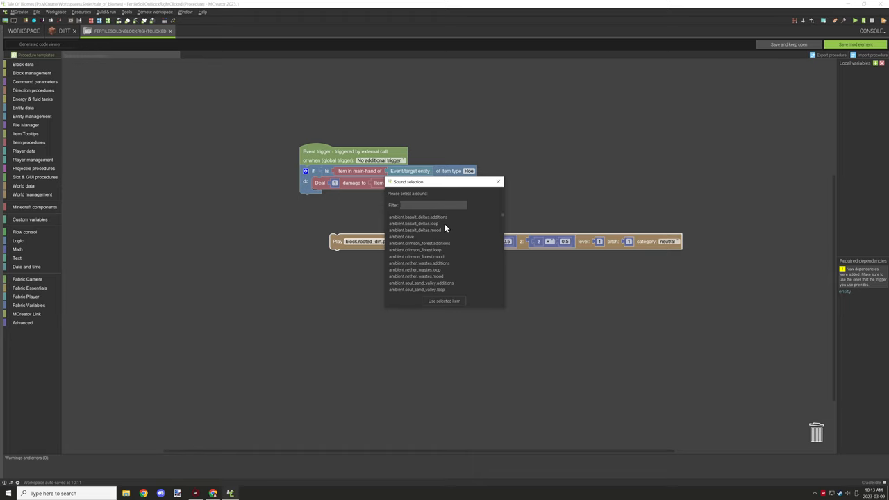
pyautogui.write('grav')
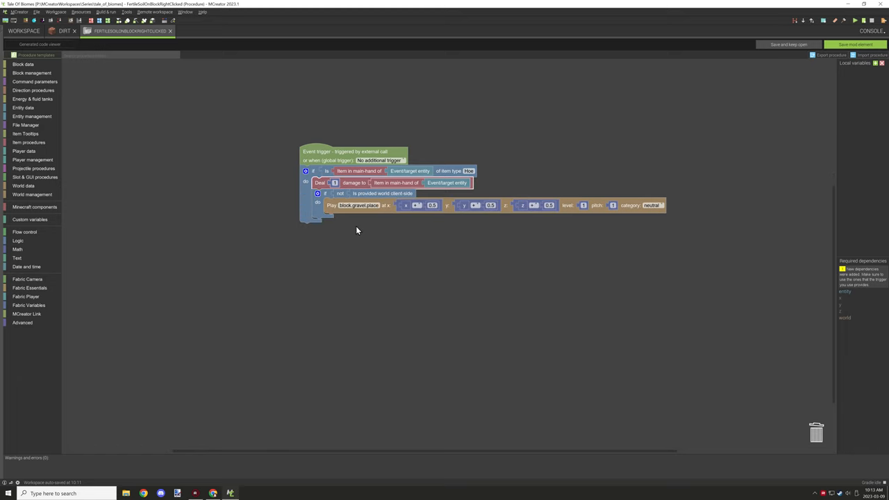
# - Add a Replace block action and pick the block that replaces the clicked one
pyautogui.click(31, 72)
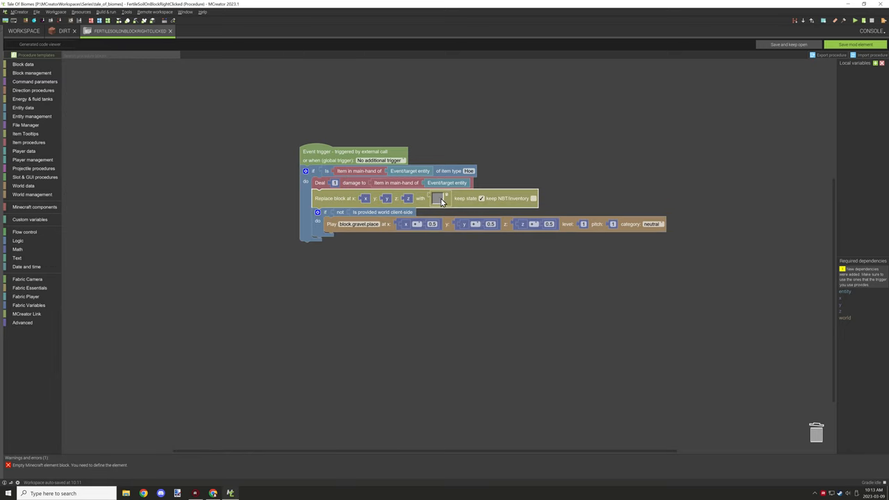
pyautogui.click(439, 197)
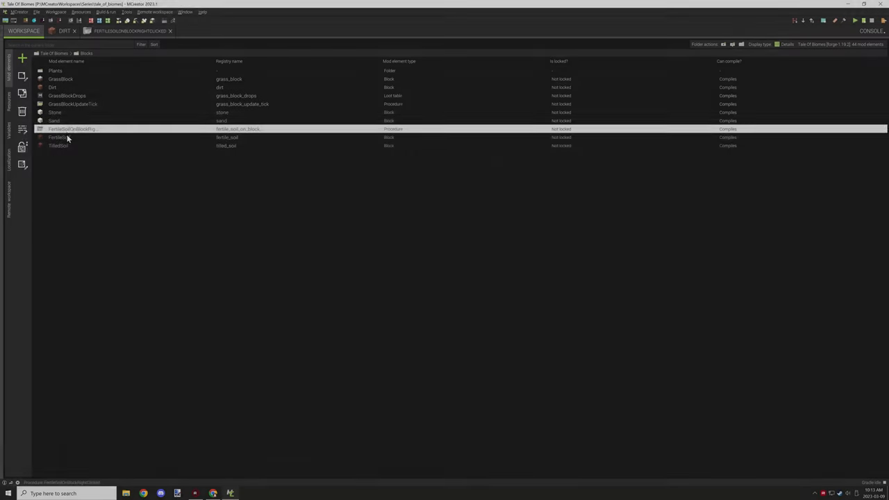
# - Review the FertileSoil element's property pages, then launch the Minecraft test client
pyautogui.doubleClick(58, 137)
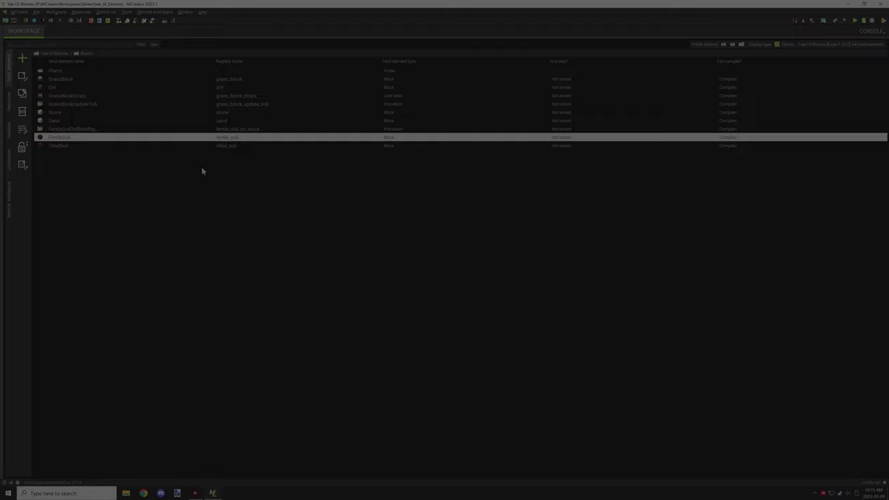
pyautogui.doubleClick(55, 111)
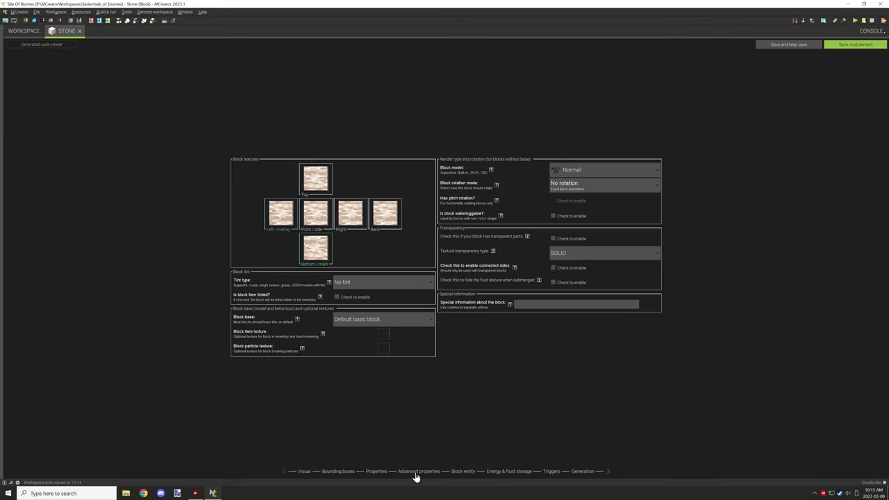
pyautogui.click(375, 471)
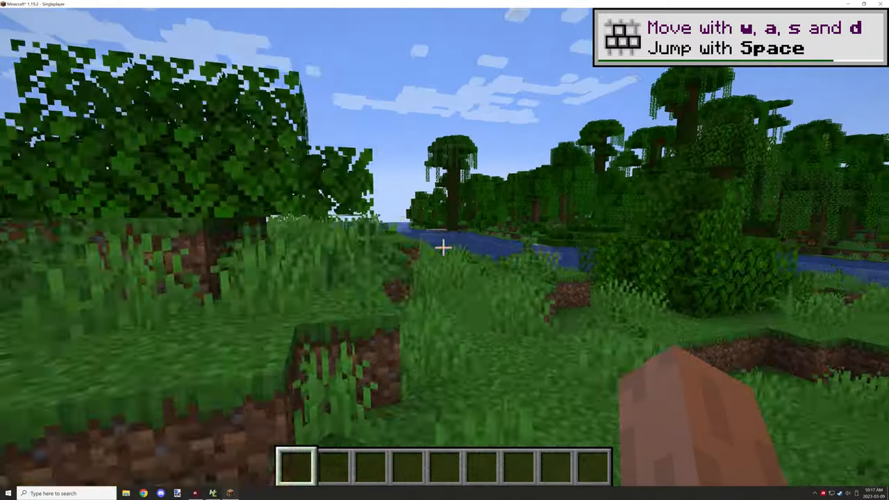
# - Take a netherite sword from the creative inventory and slay the witch for Monster Hunter
pyautogui.press('e')
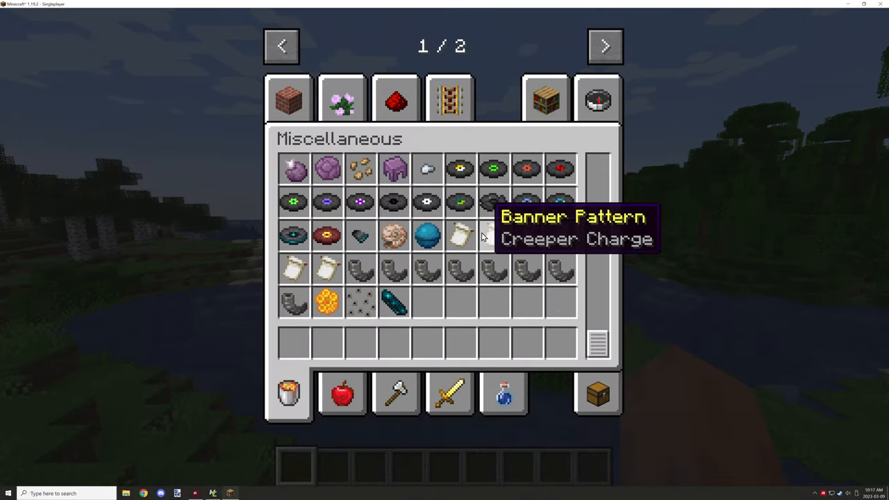
pyautogui.click(396, 394)
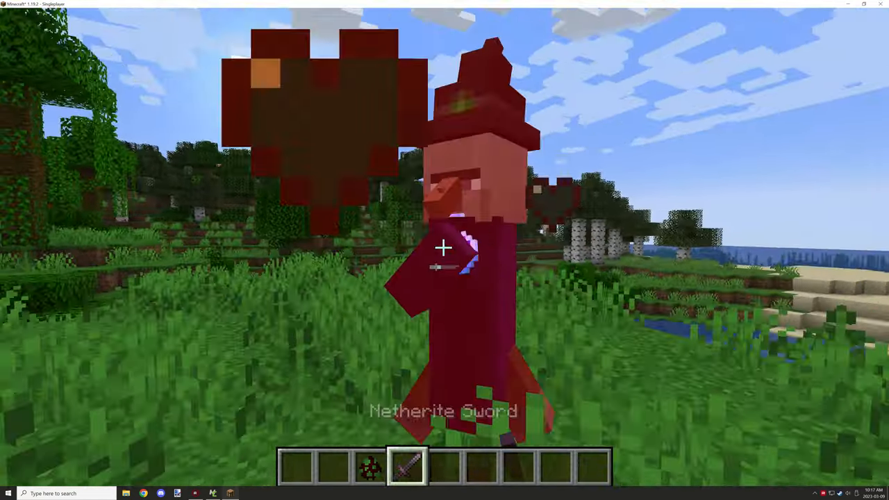
pyautogui.press('e')
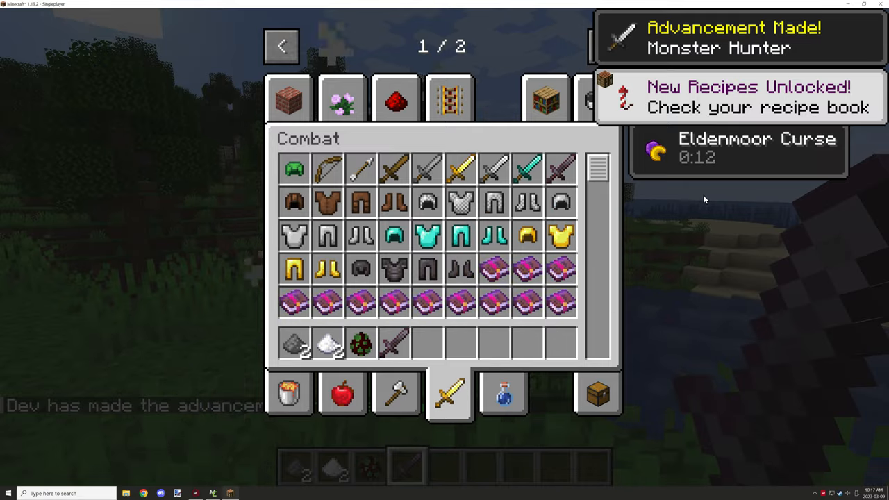
pyautogui.press('Escape')
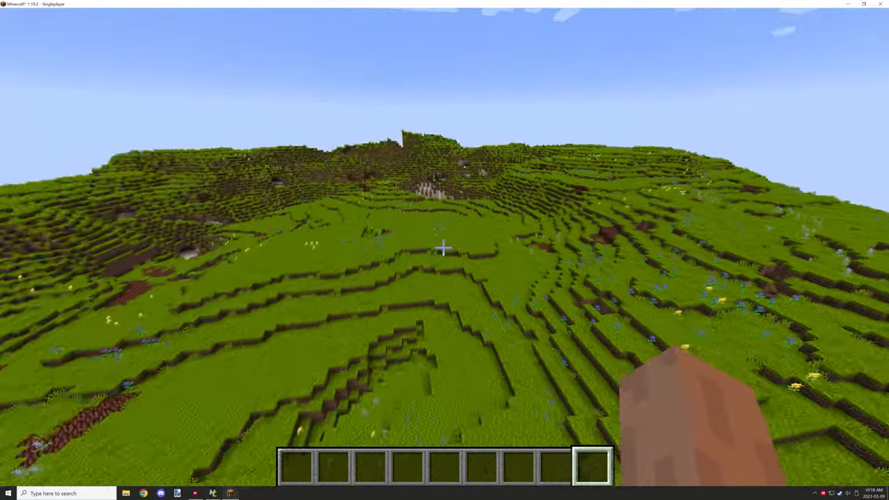
# - Put Fertile Soil in the hotbar and place it into the grassy hillside
pyautogui.press('e')
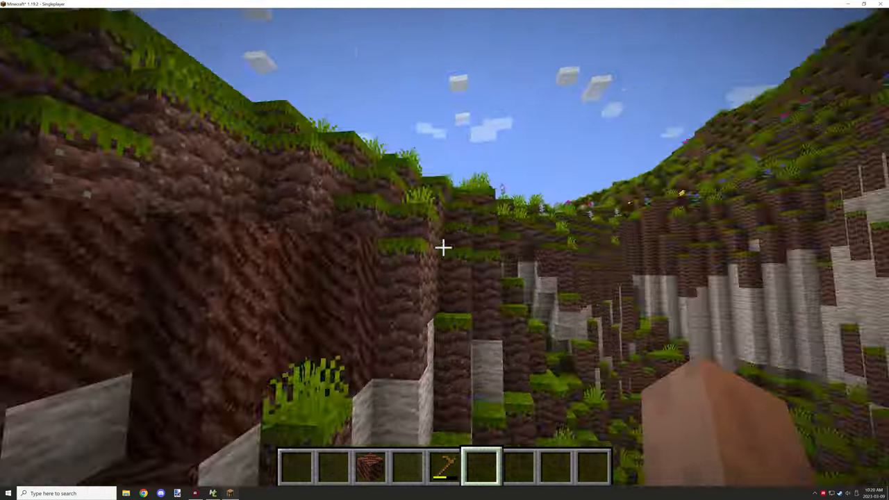
pyautogui.moveTo(444, 250)
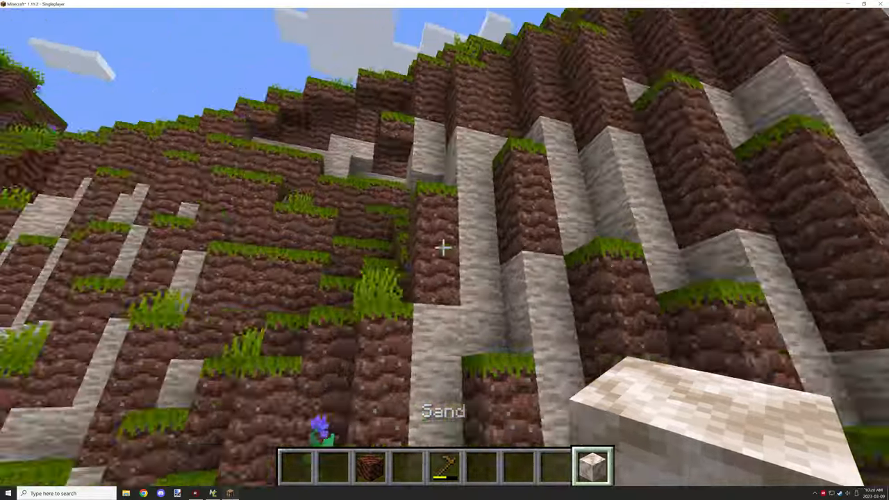
pyautogui.moveTo(445, 250)
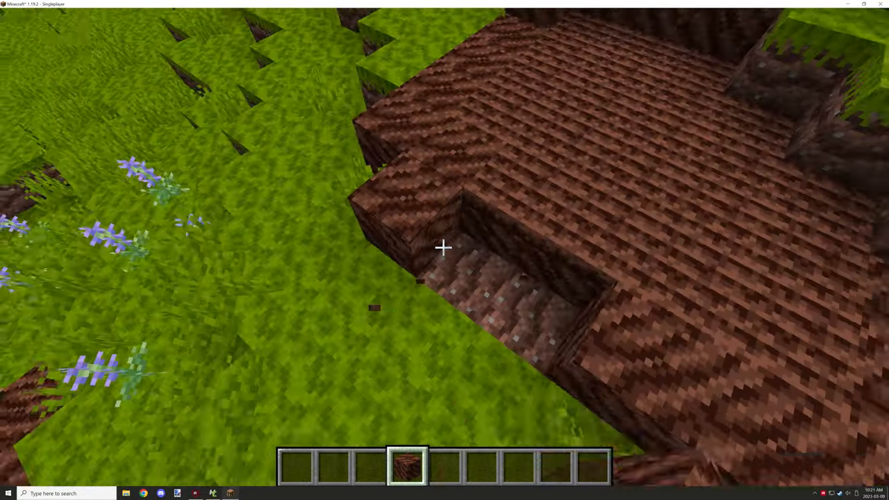
pyautogui.moveTo(445, 250)
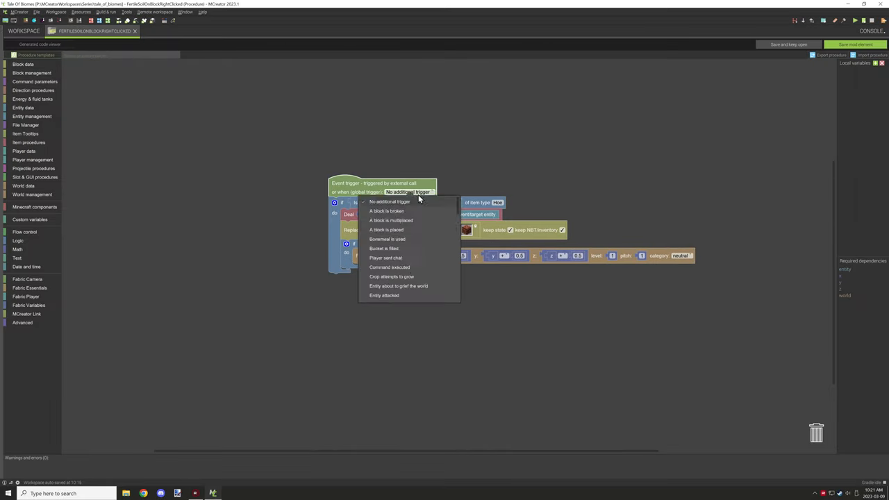
# - Set the trigger to Player right clicks block and AND in a 'same block as' condition
pyautogui.scroll(-3)
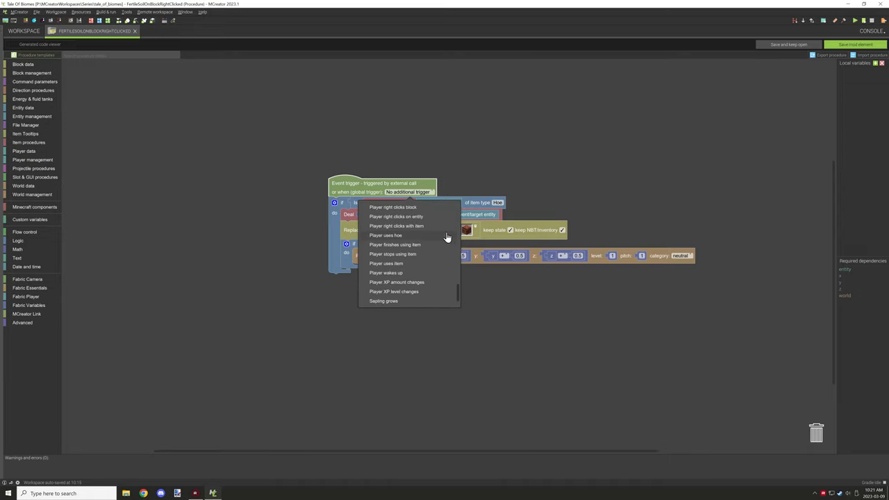
pyautogui.click(391, 207)
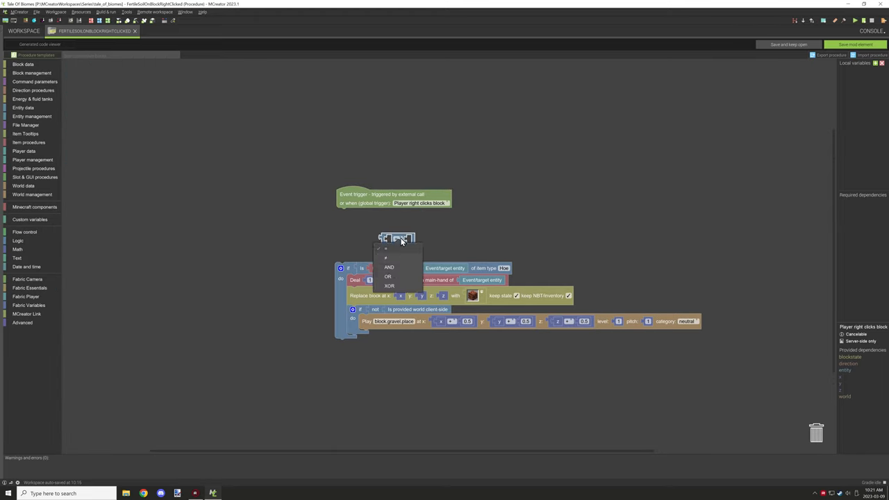
pyautogui.click(389, 267)
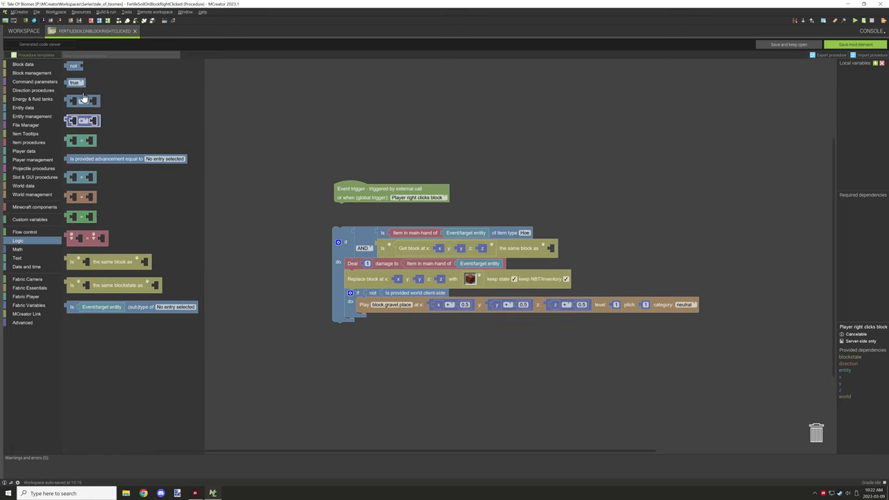
pyautogui.click(34, 207)
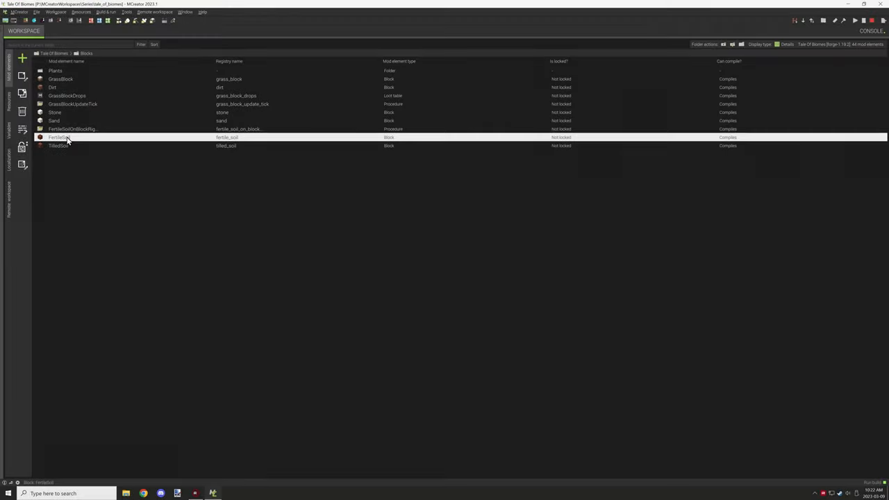
# - Relaunch the client and take a wooden hoe from the creative inventory beside the fertile soil
pyautogui.doubleClick(58, 137)
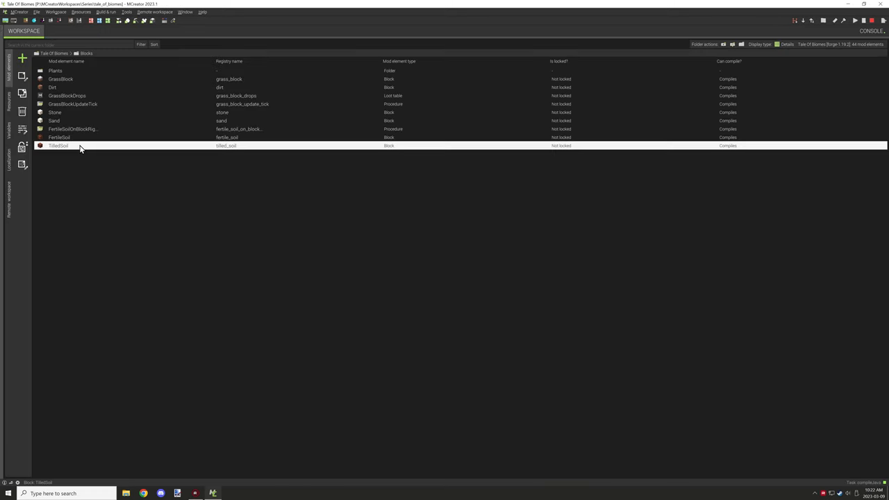
pyautogui.doubleClick(59, 146)
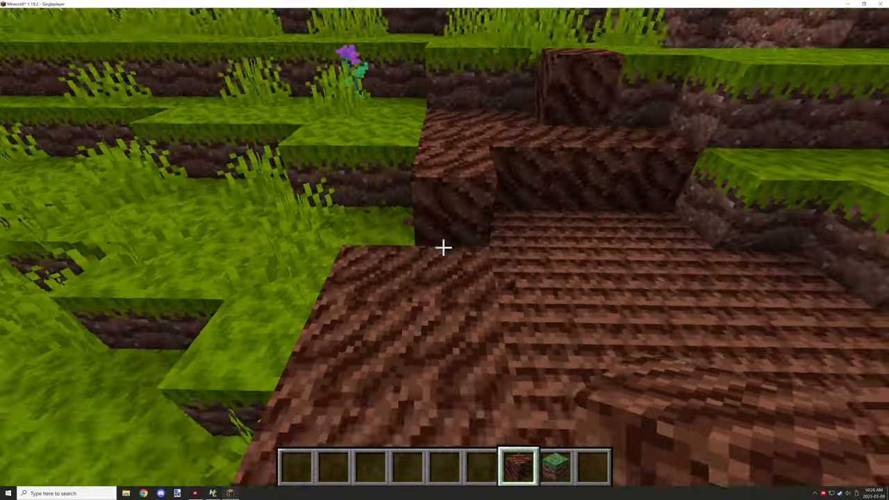
pyautogui.press('e')
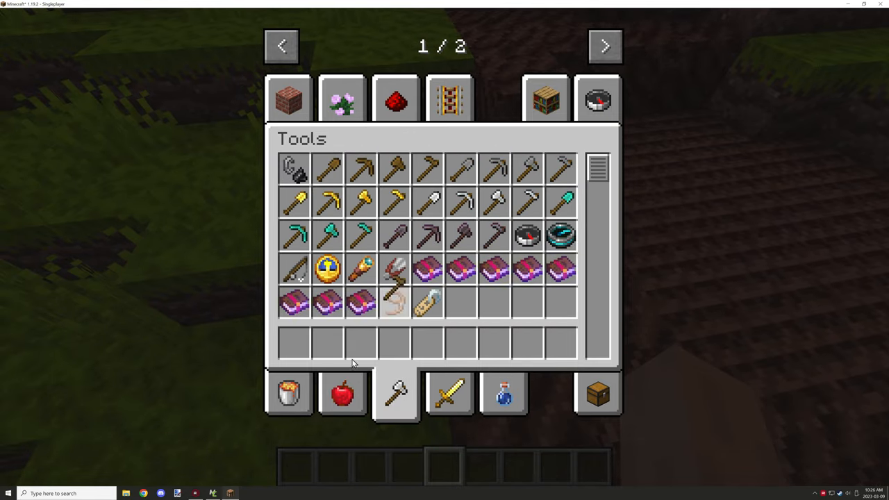
pyautogui.press('Escape')
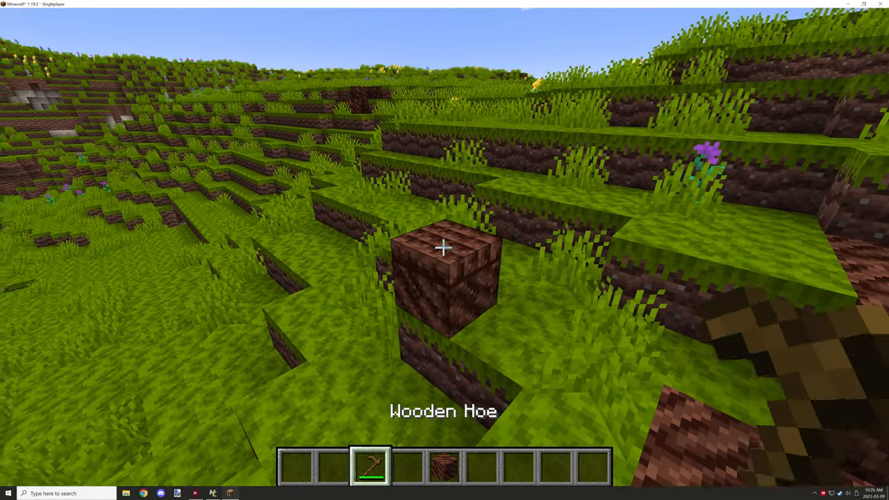